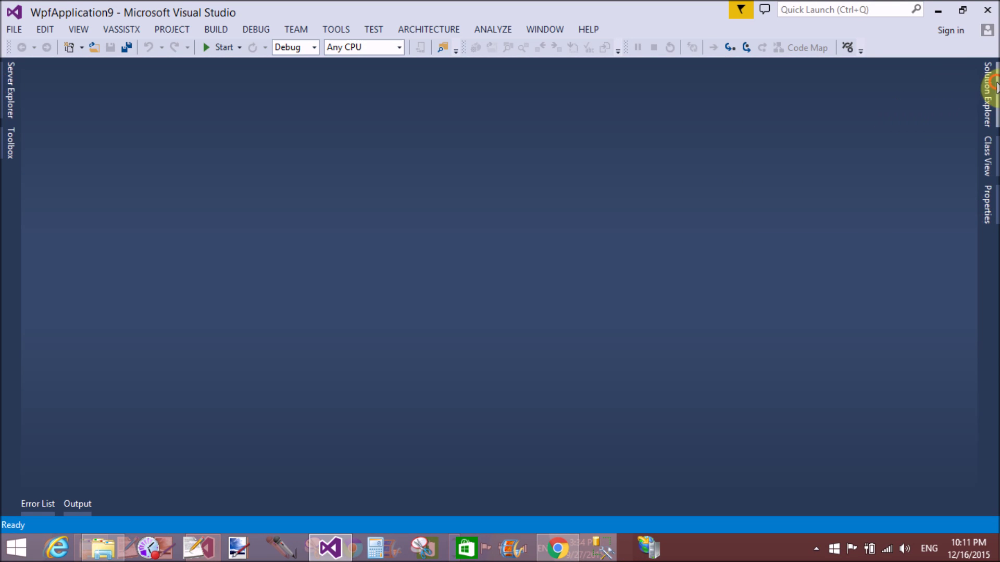
# - Bring up the Add menu for the WpfApplication9 project in Solution Explorer
pyautogui.click(993, 90)
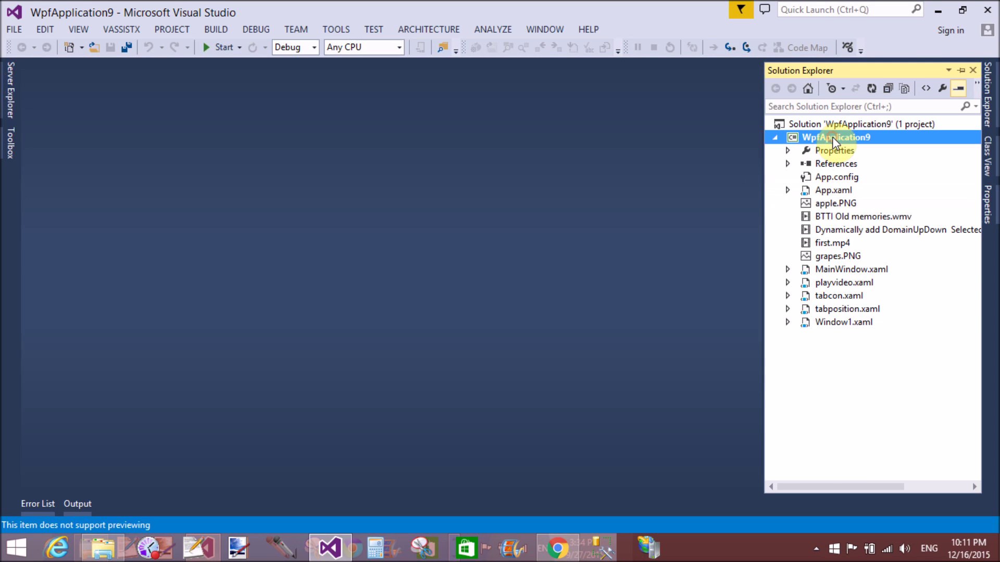
pyautogui.rightClick(835, 137)
pyautogui.write('digitalclock.xaml')
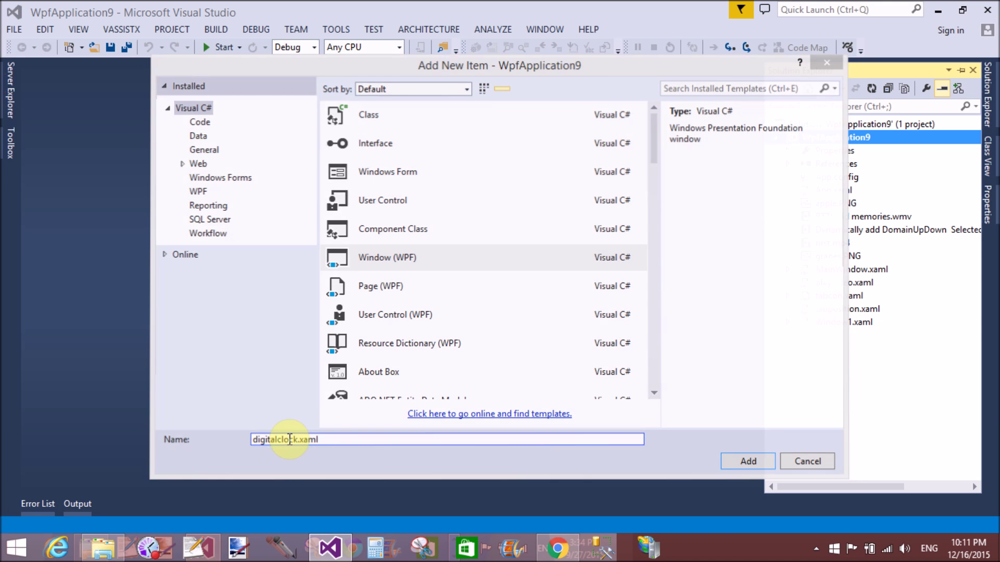
# - Create the digitalclock window and show the Toolbox controls for its grid
pyautogui.click(747, 461)
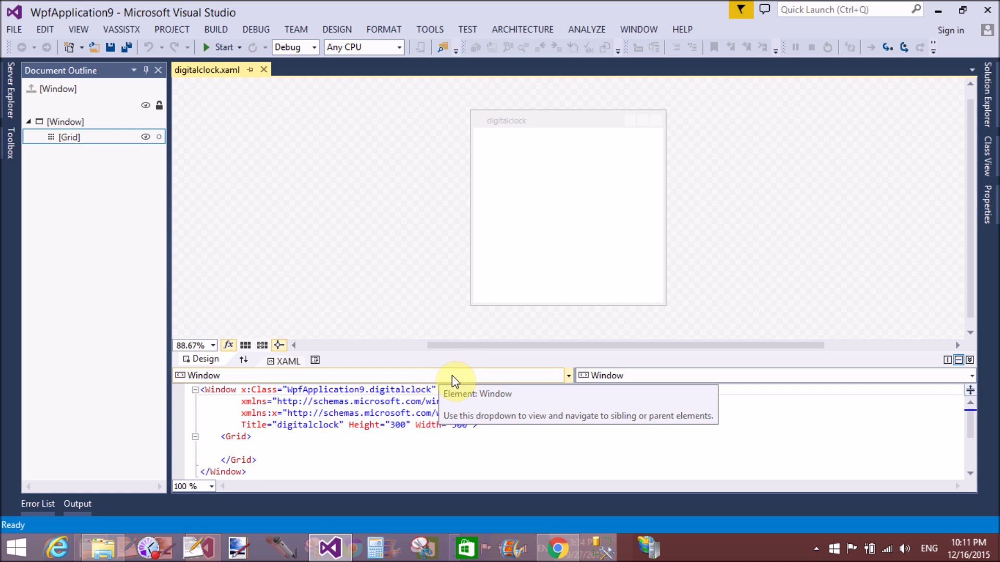
pyautogui.moveTo(454, 367)
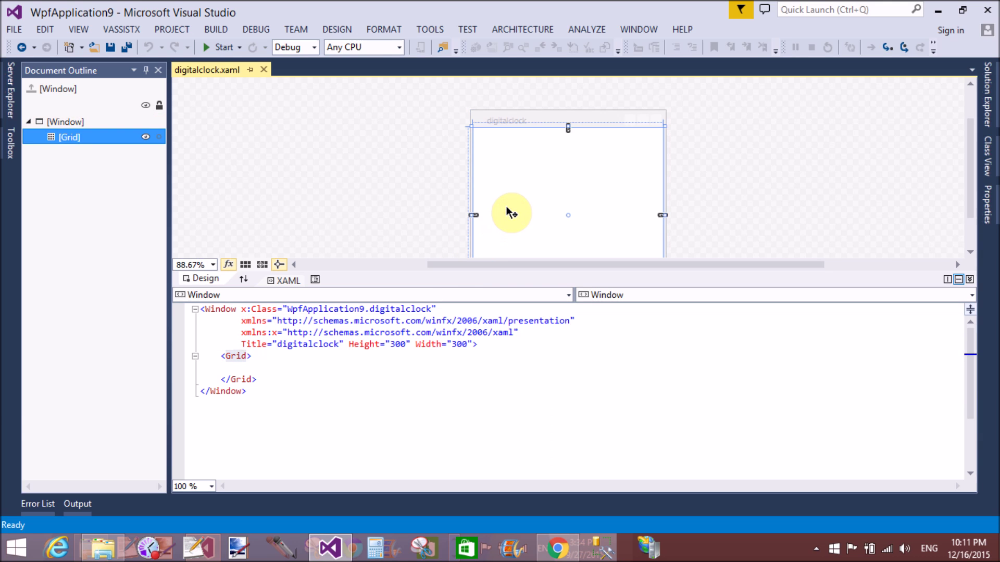
pyautogui.moveTo(25, 194)
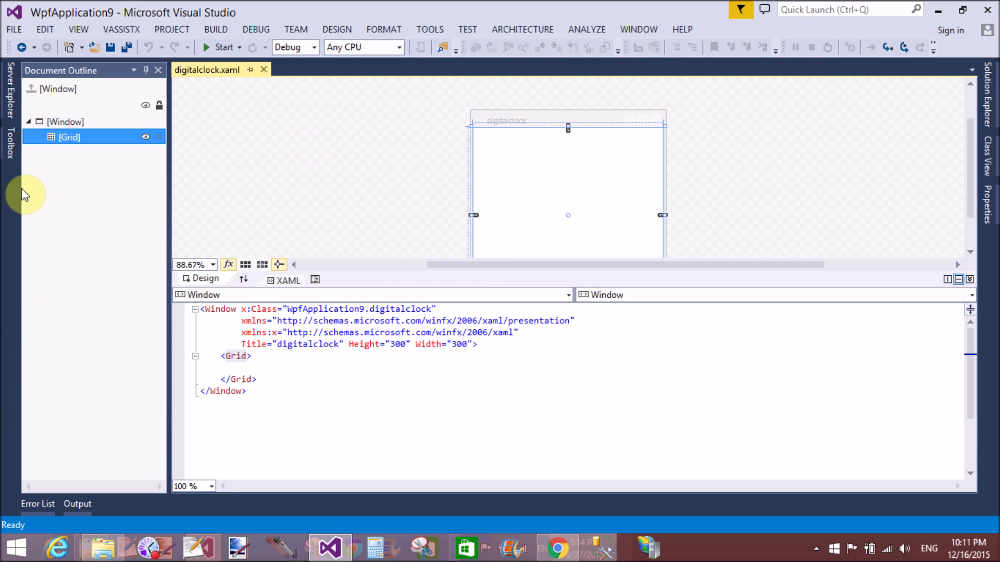
pyautogui.click(9, 145)
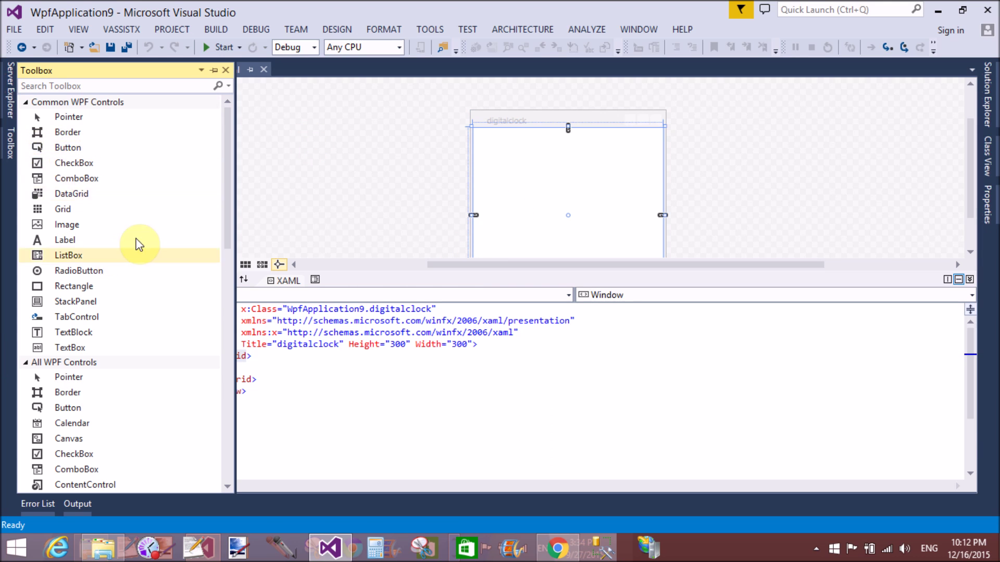
pyautogui.moveTo(69, 348)
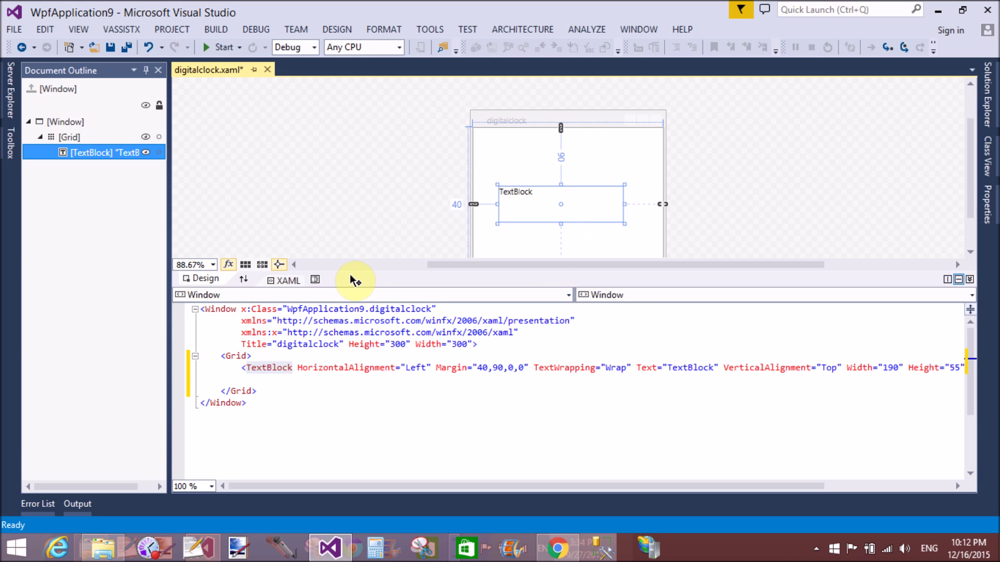
# - Add FontSize="18" to the TextBlock (correcting 14 to 18) and save digitalclock.xaml
pyautogui.click(293, 368)
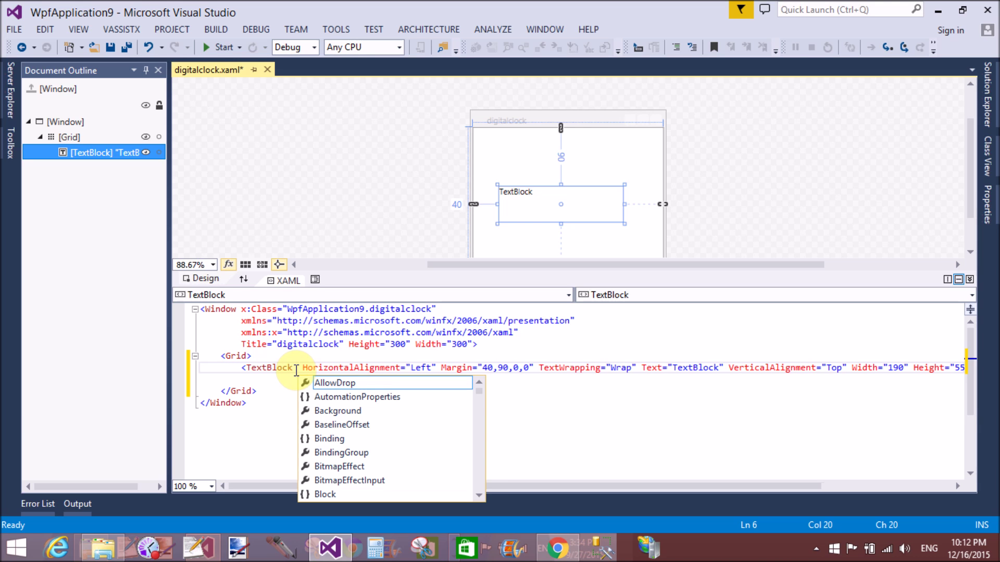
pyautogui.write('font')
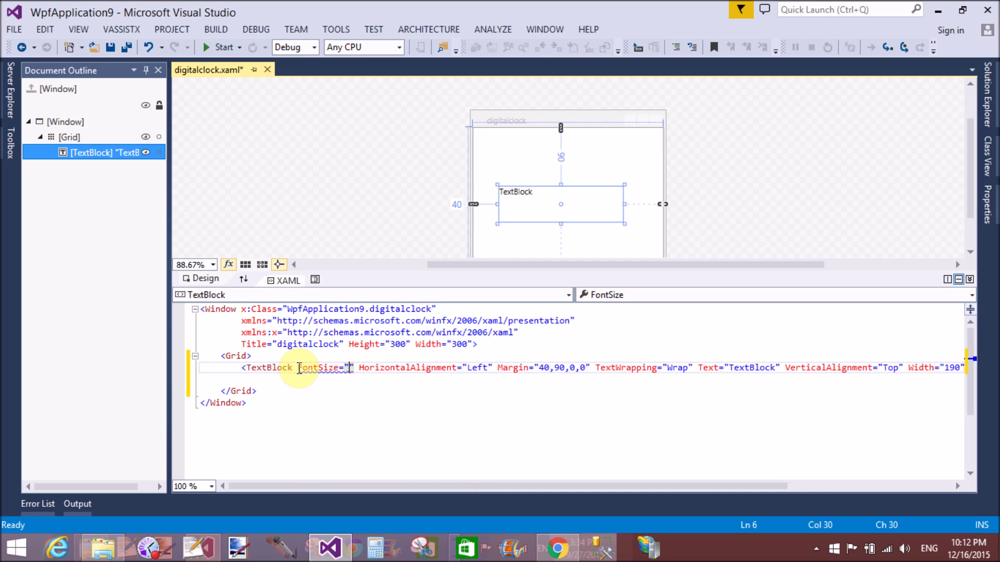
pyautogui.write('14')
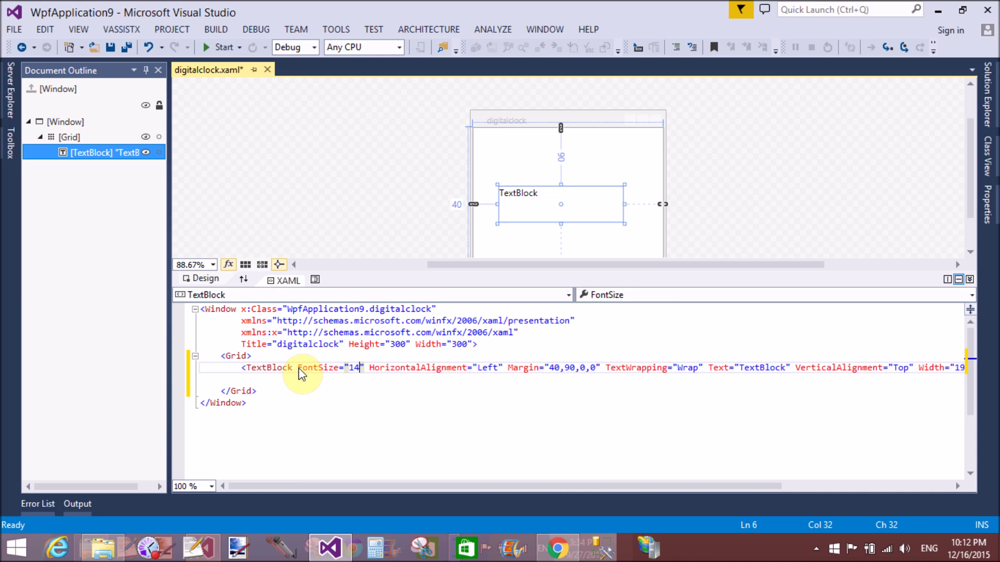
pyautogui.press('Backspace')
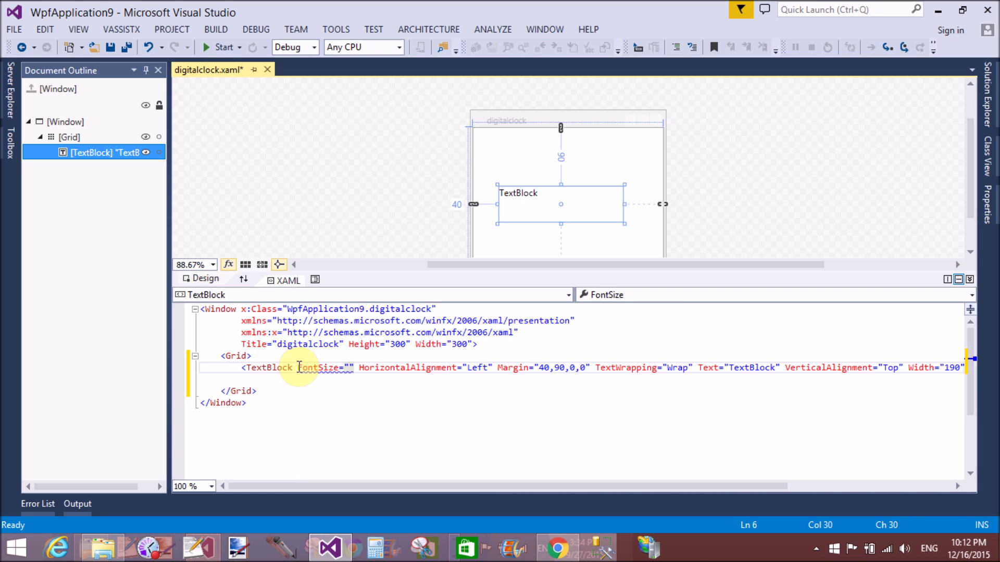
pyautogui.write('18')
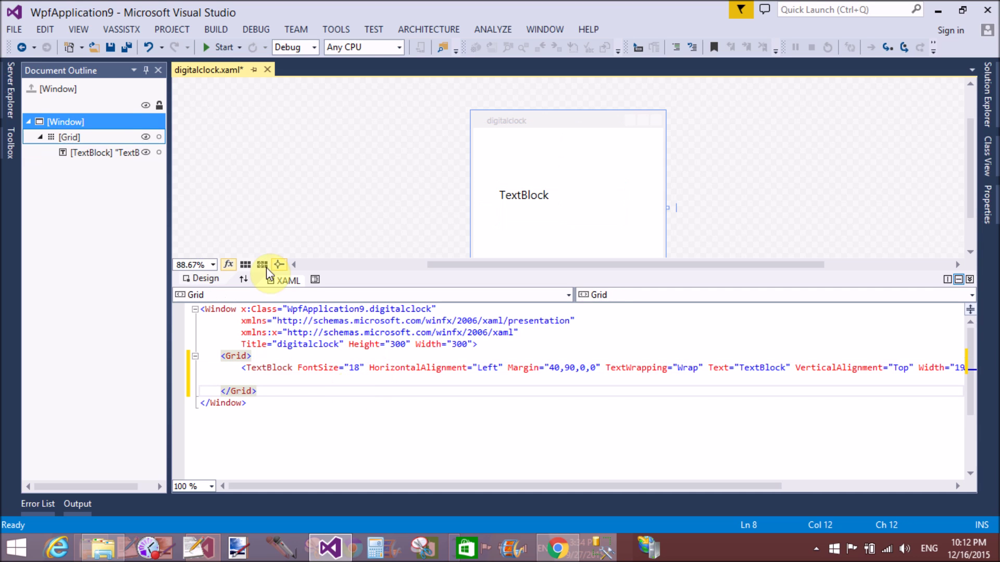
pyautogui.press('ctrl+s')
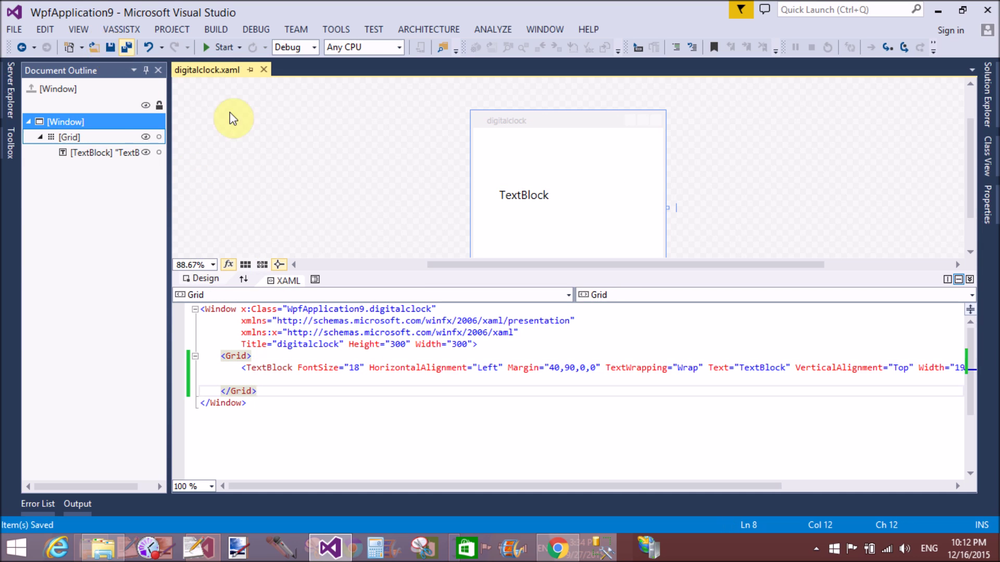
# - Expand digitalclock.xaml in Solution Explorer and open its digitalclock.xaml.cs code-behind
pyautogui.click(992, 102)
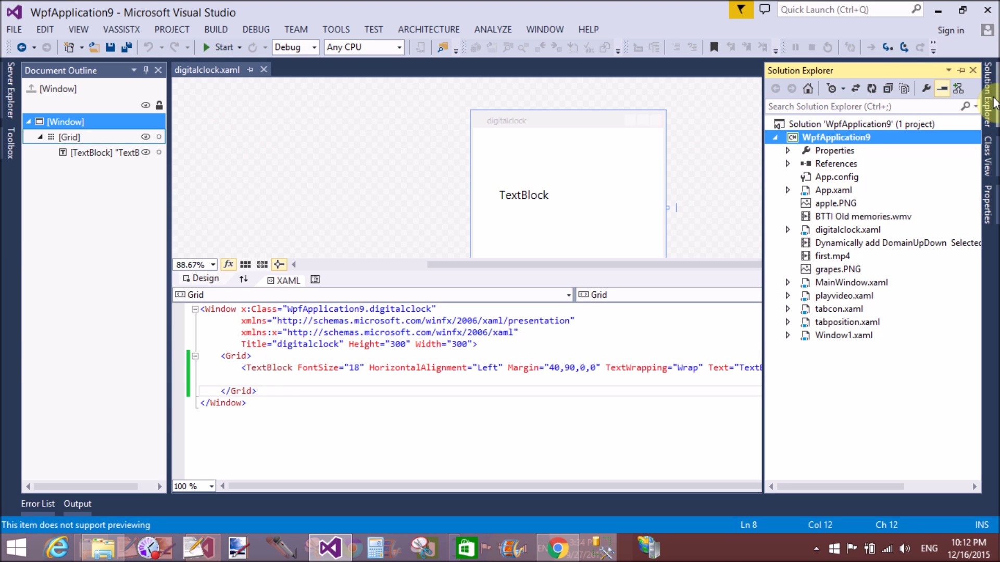
pyautogui.moveTo(832, 197)
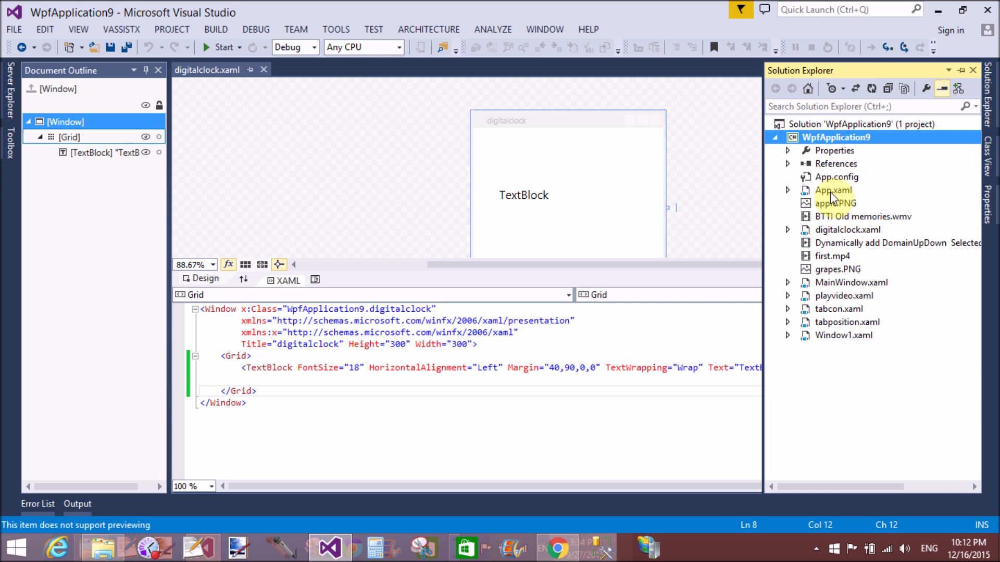
pyautogui.moveTo(799, 253)
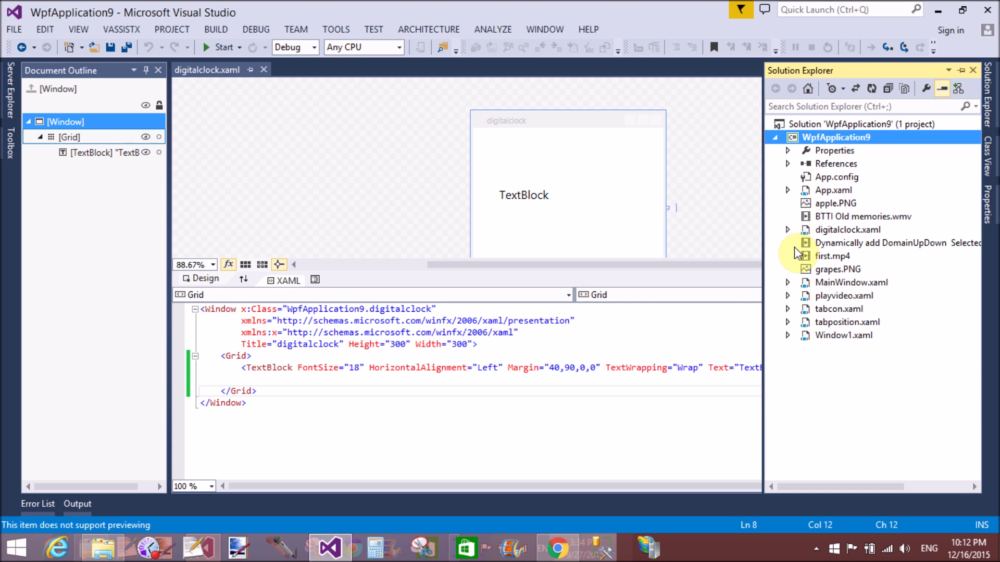
pyautogui.click(788, 229)
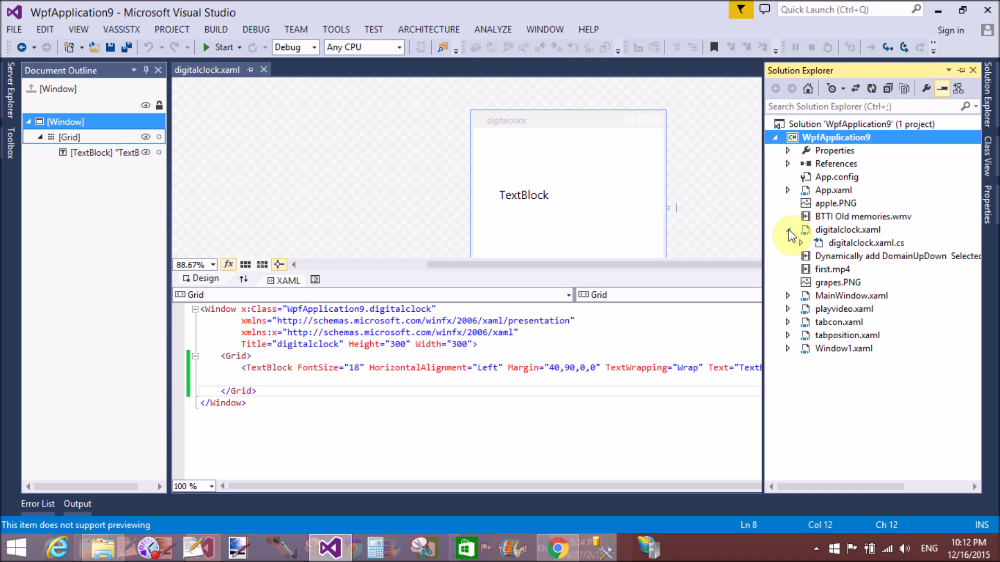
pyautogui.click(790, 229)
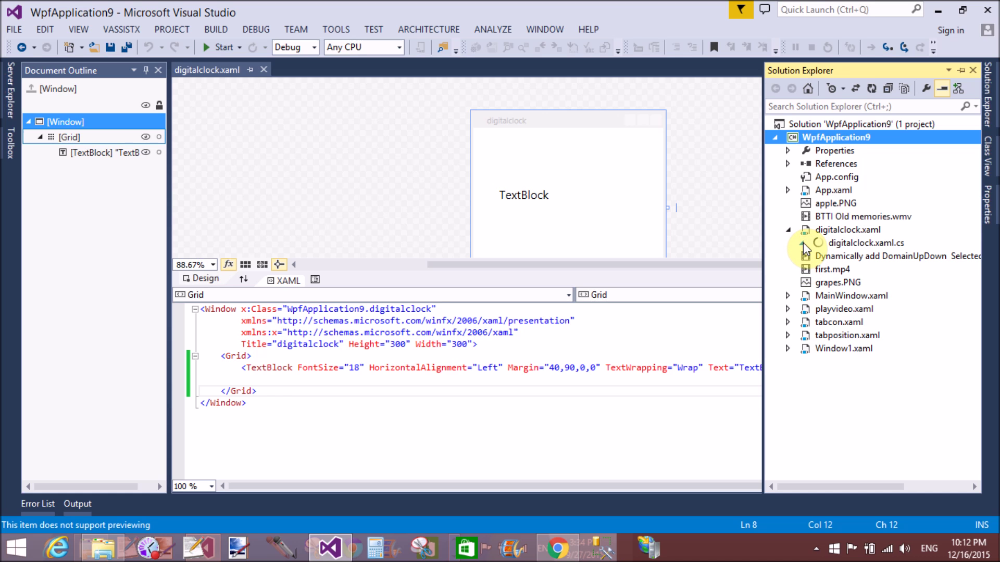
pyautogui.click(865, 243)
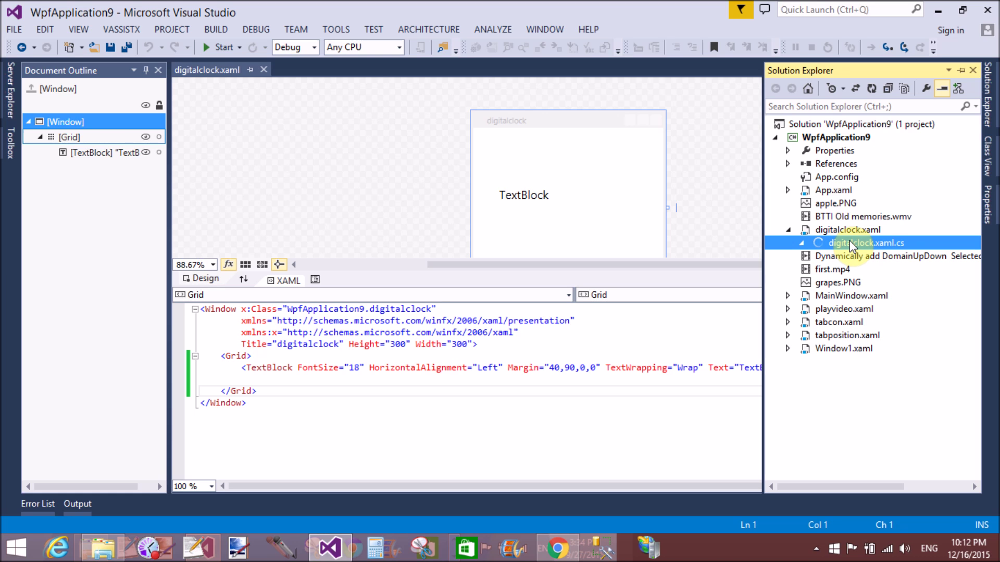
pyautogui.doubleClick(864, 243)
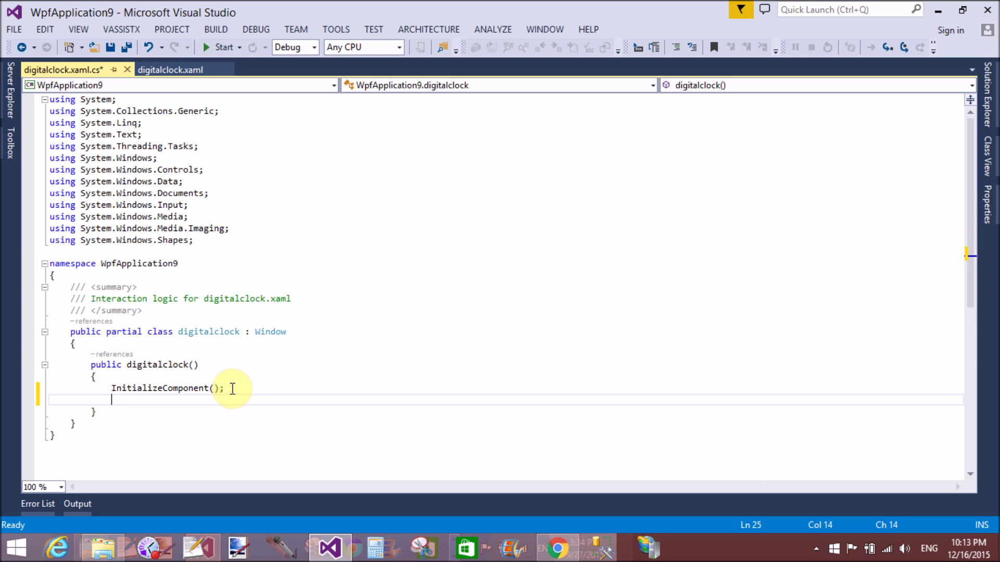
# - Call startclock() in the constructor and generate an empty startclock method stub
pyautogui.write('startclock();')
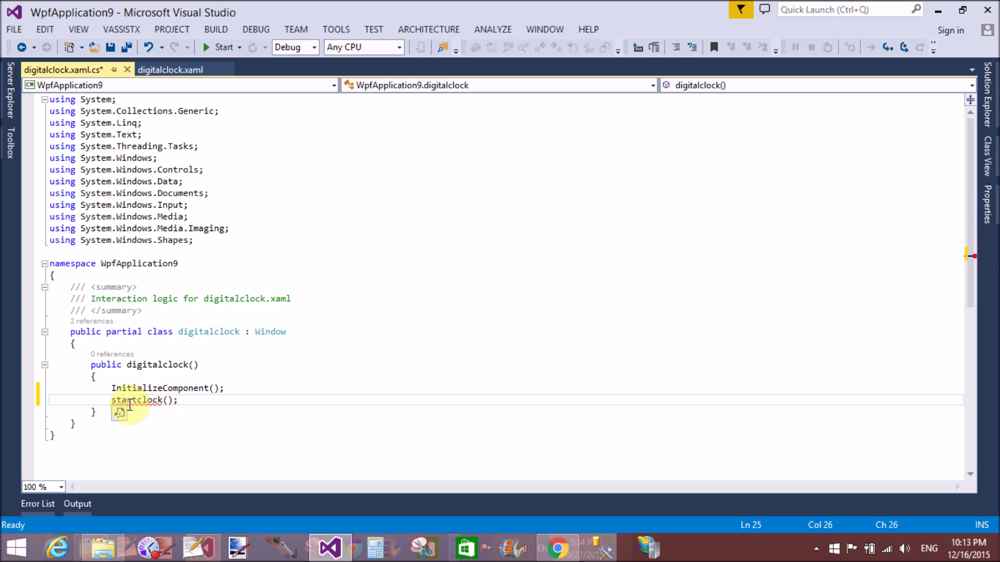
pyautogui.click(120, 413)
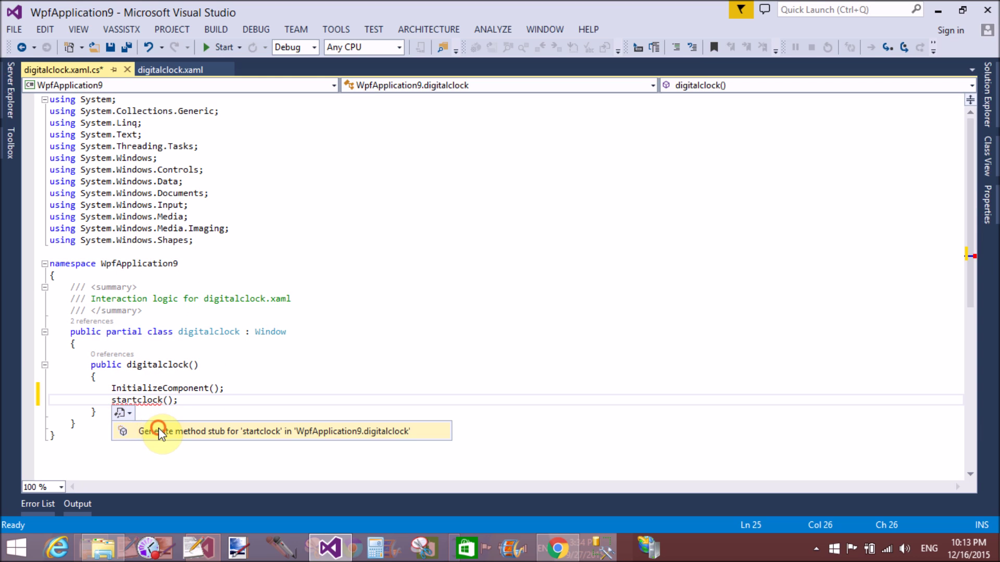
pyautogui.click(160, 431)
pyautogui.write('D')
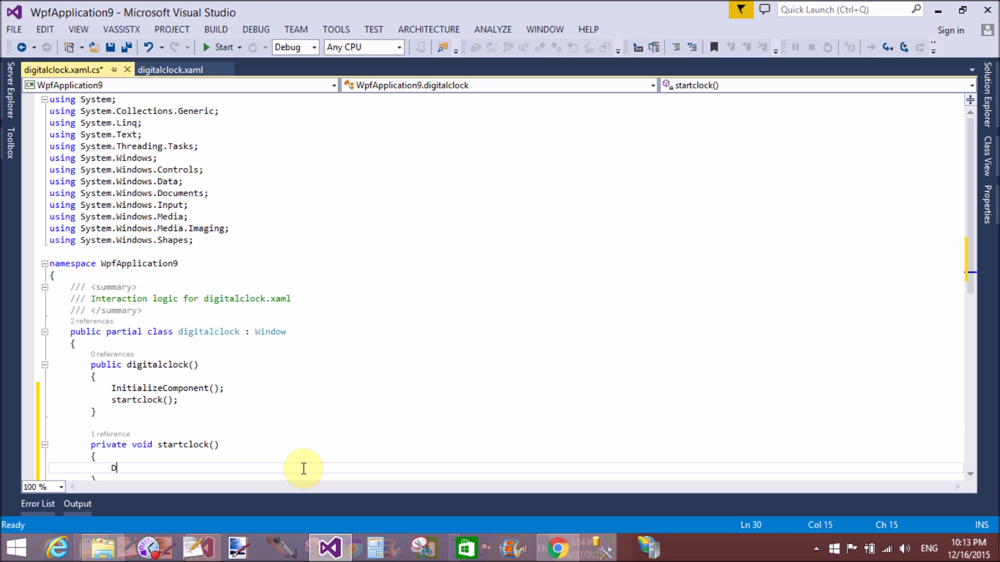
# - Declare DispatcherTimer timer = new DispatcherTimer(), importing System.Windows.Threading
pyautogui.write('ispatc')
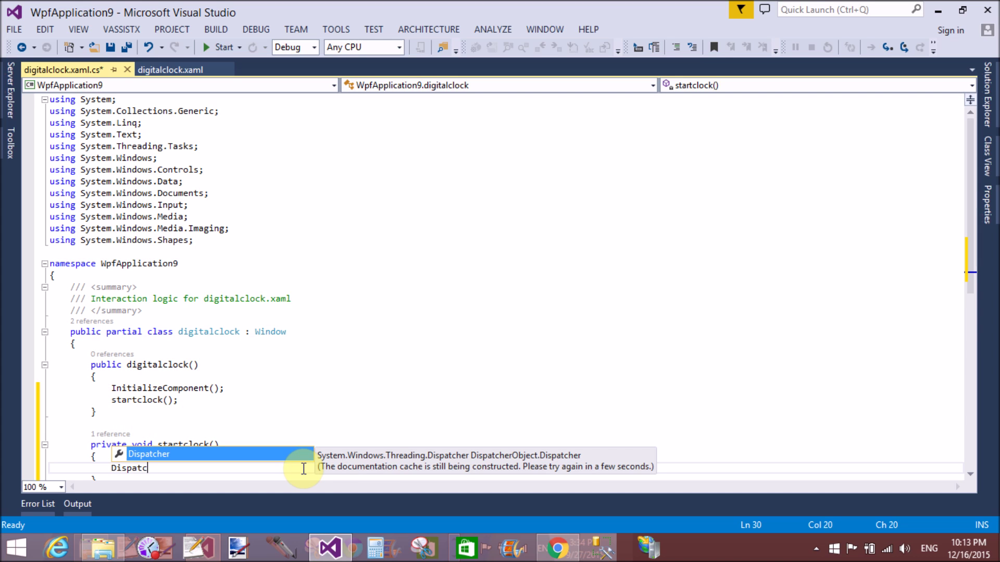
pyautogui.write('her')
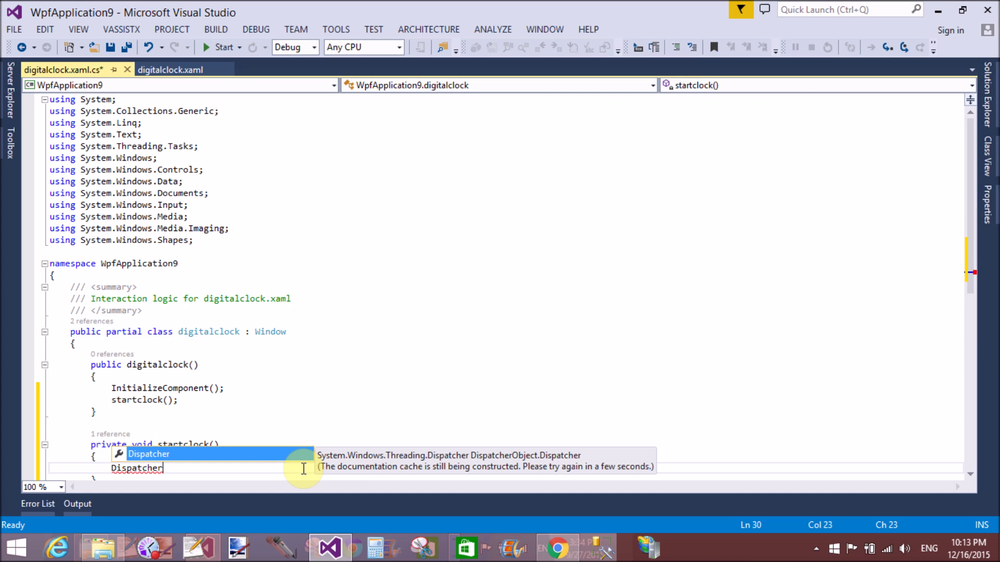
pyautogui.write('Timer')
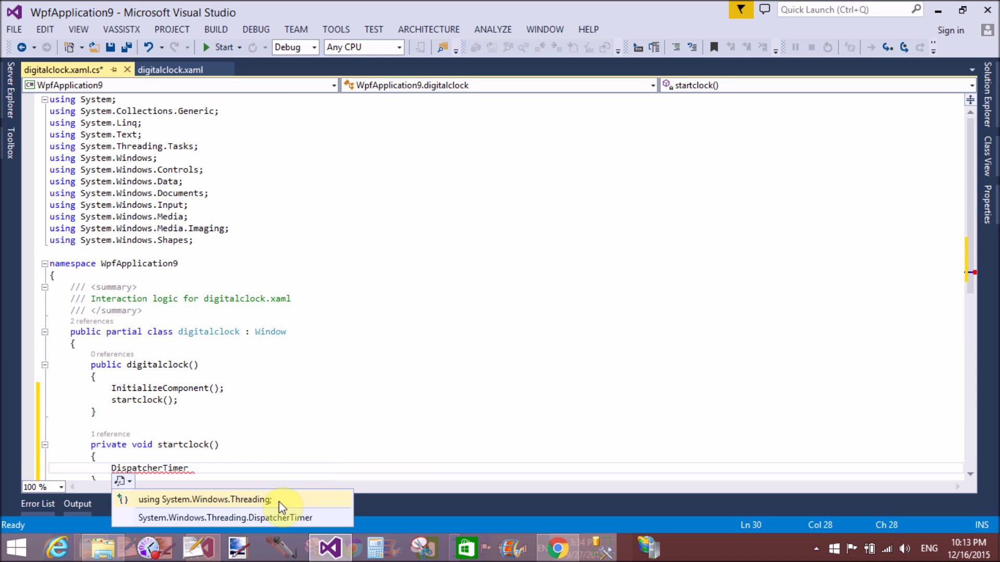
pyautogui.click(204, 499)
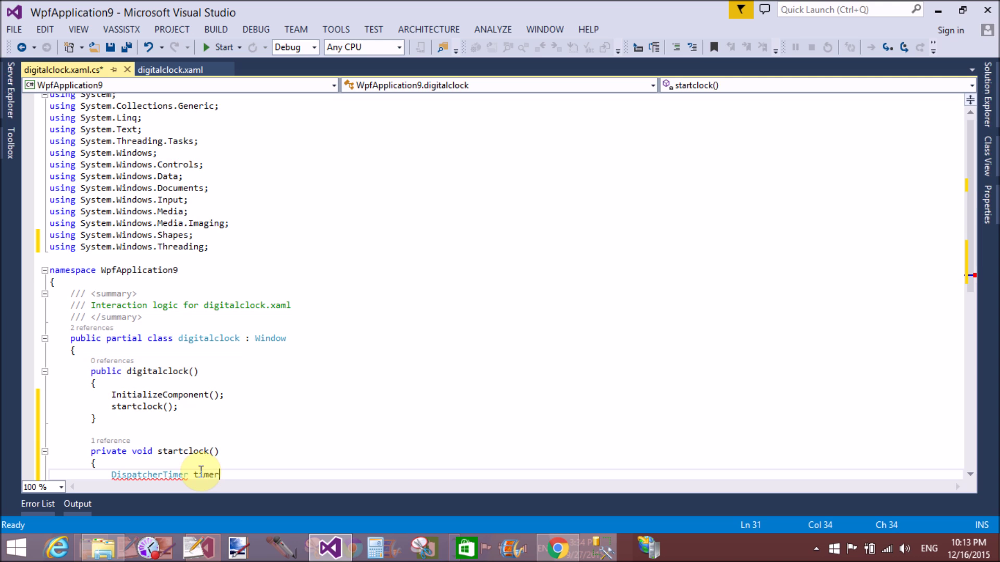
pyautogui.write('=new')
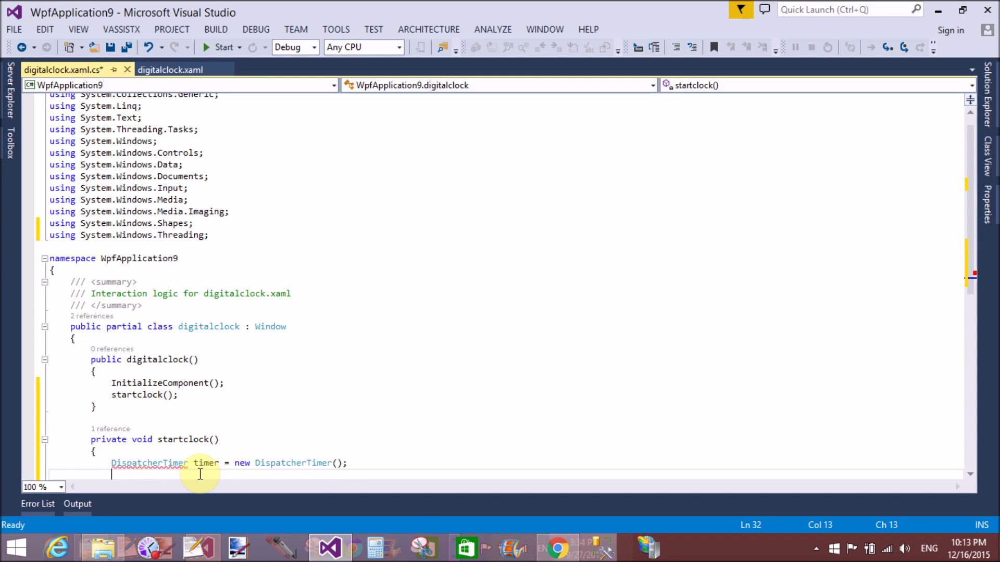
# - Set timer.Interval to TimeSpan.FromSeconds(1) and hook tickevent to timer.Tick
pyautogui.write('timer.Interval=')
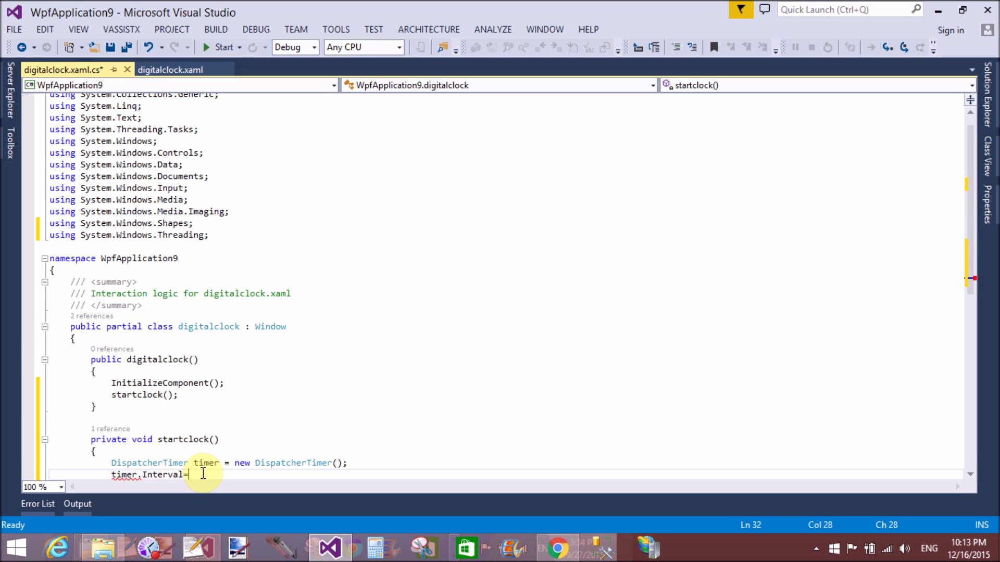
pyautogui.write('TimeSpan')
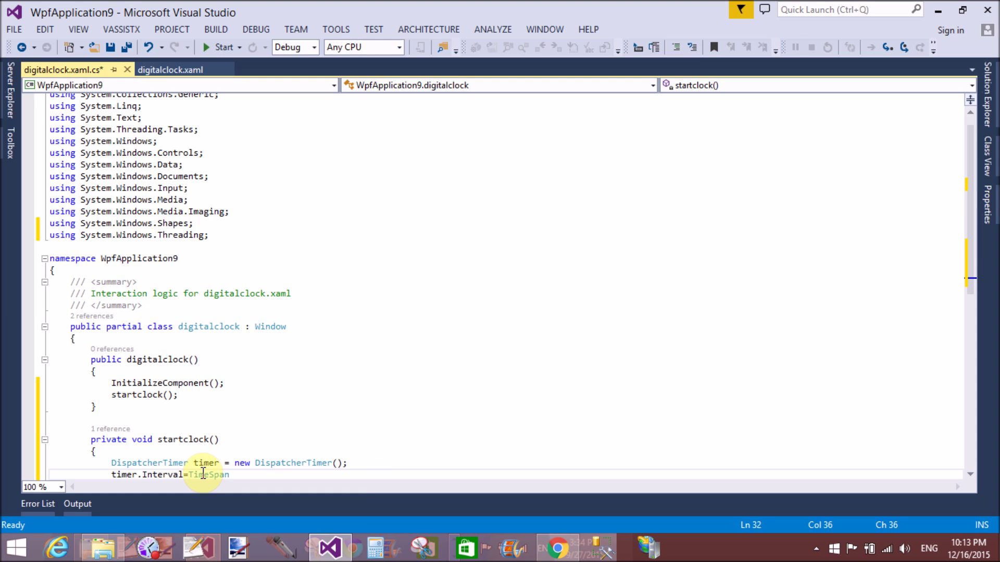
pyautogui.write('from')
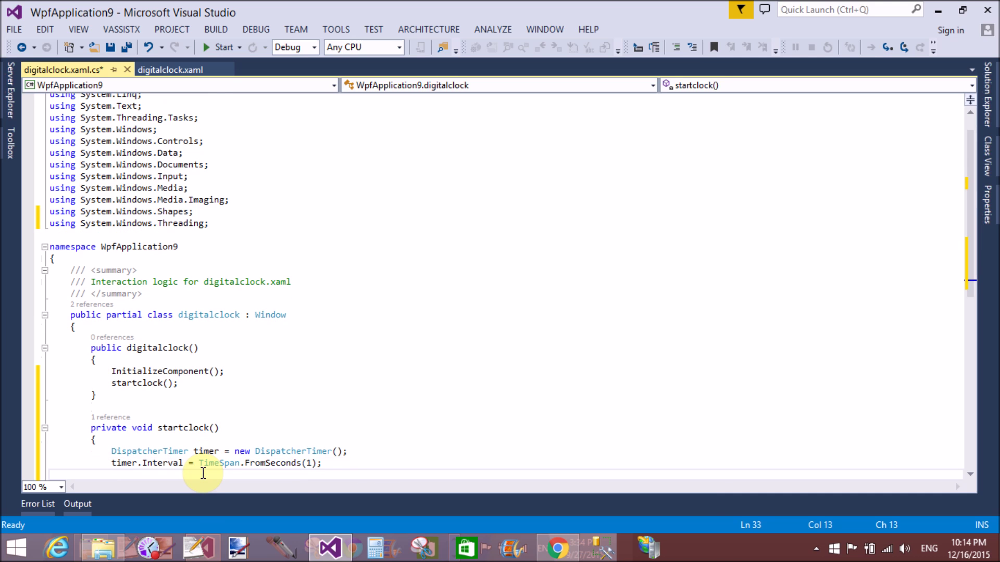
pyautogui.write('timer.Tick +=')
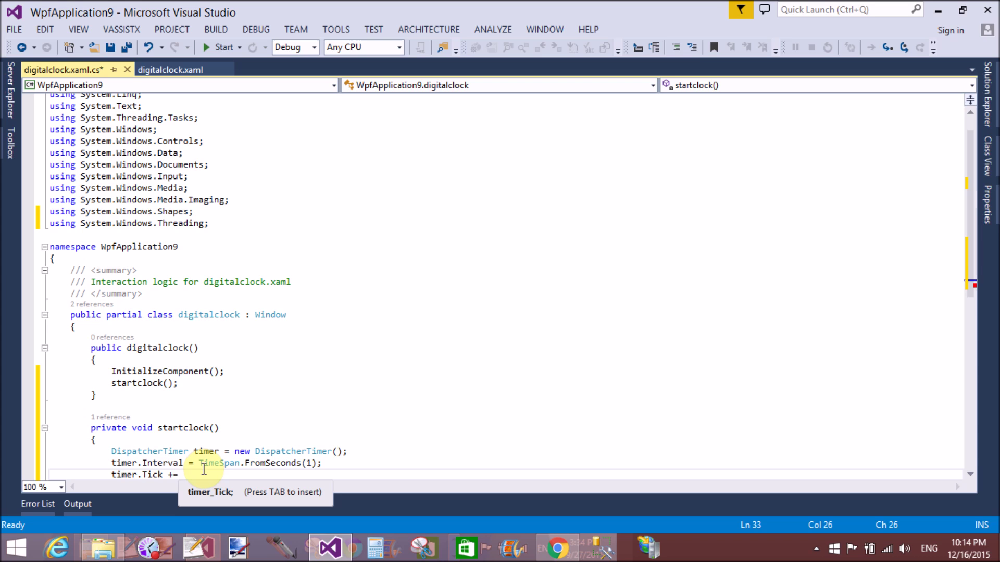
pyautogui.write('tic')
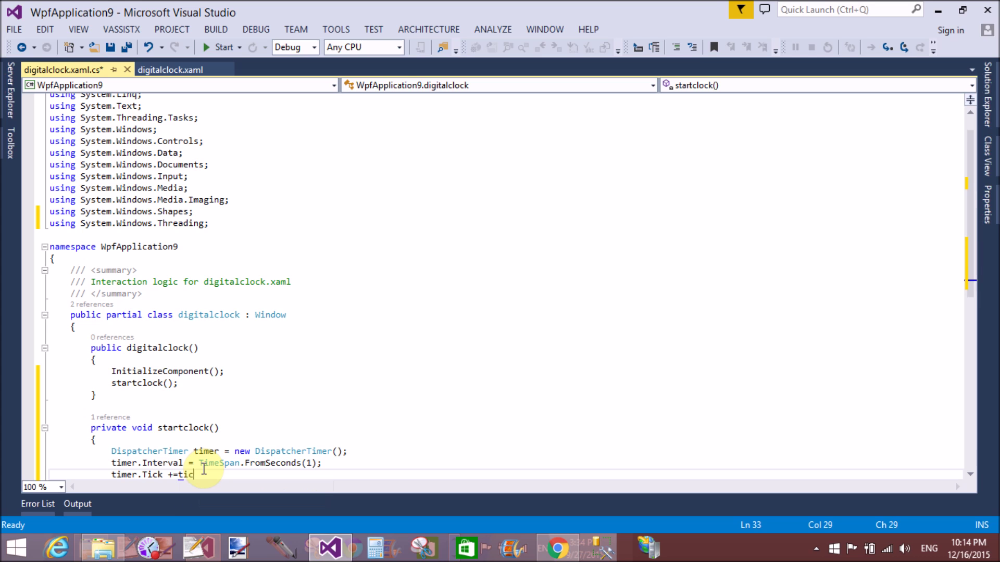
pyautogui.write('kevent;')
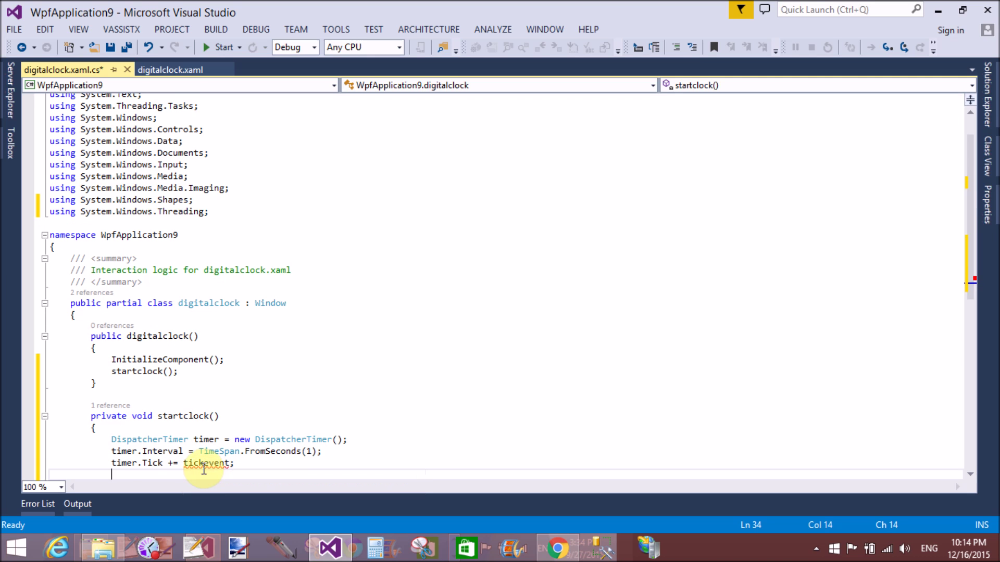
# - Add timer.Start() and bring up actions for the undefined tickevent name
pyautogui.write('timer.s')
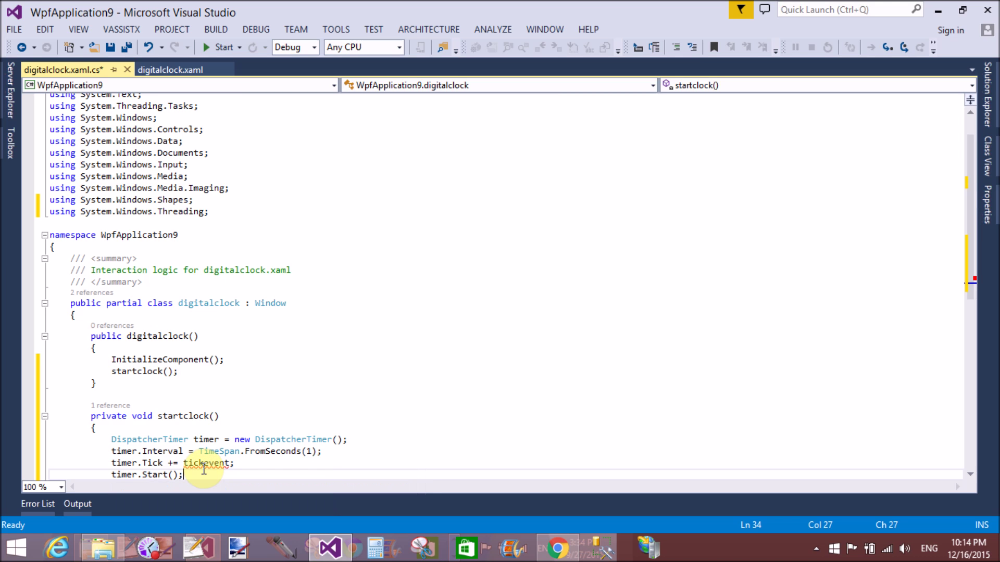
pyautogui.scroll(-3)
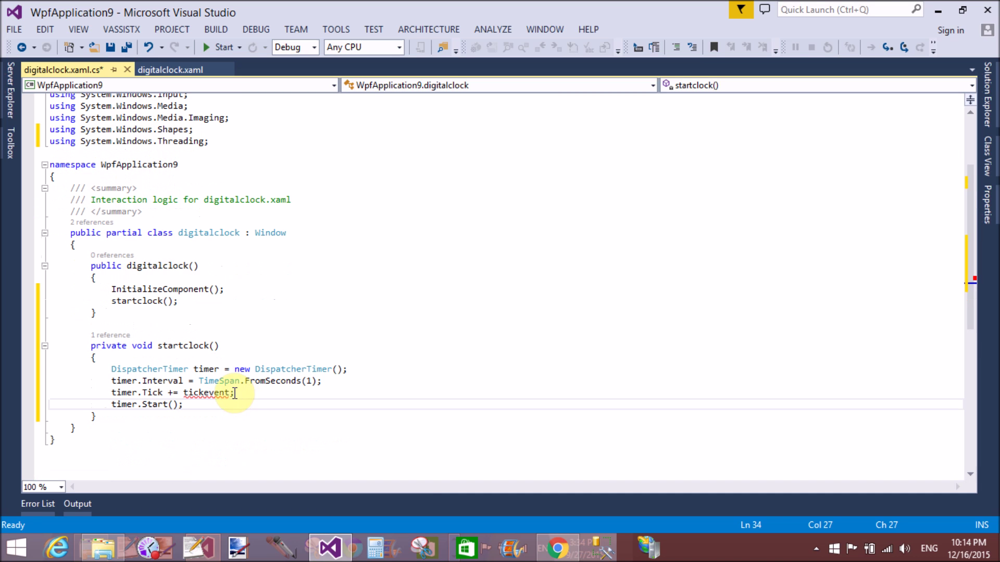
pyautogui.click(223, 392)
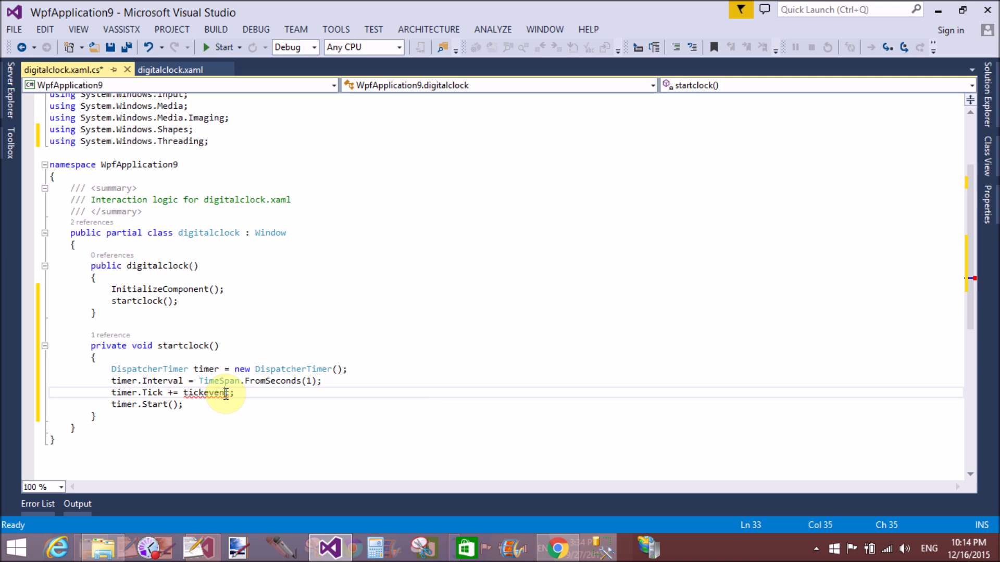
pyautogui.rightClick(213, 393)
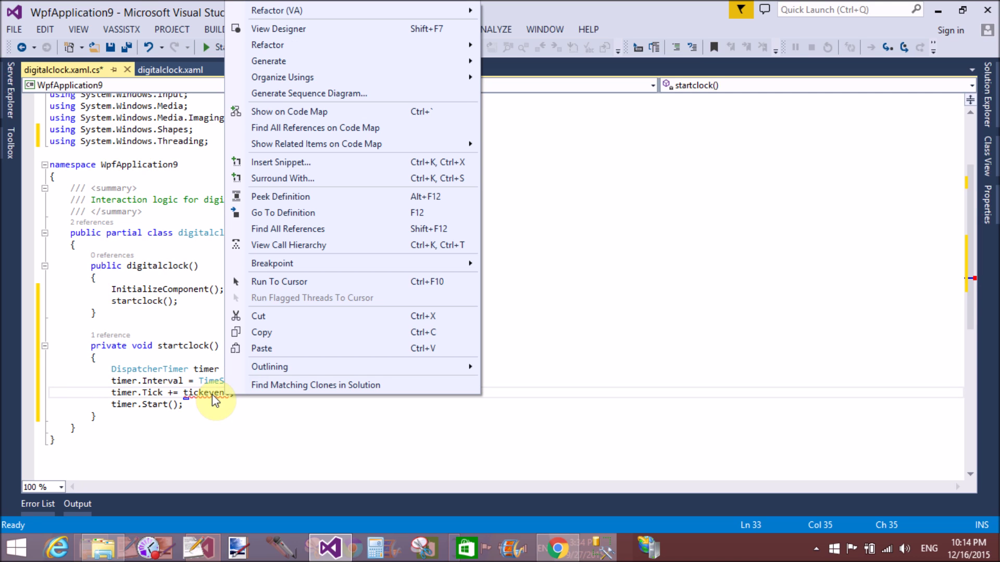
pyautogui.moveTo(269, 60)
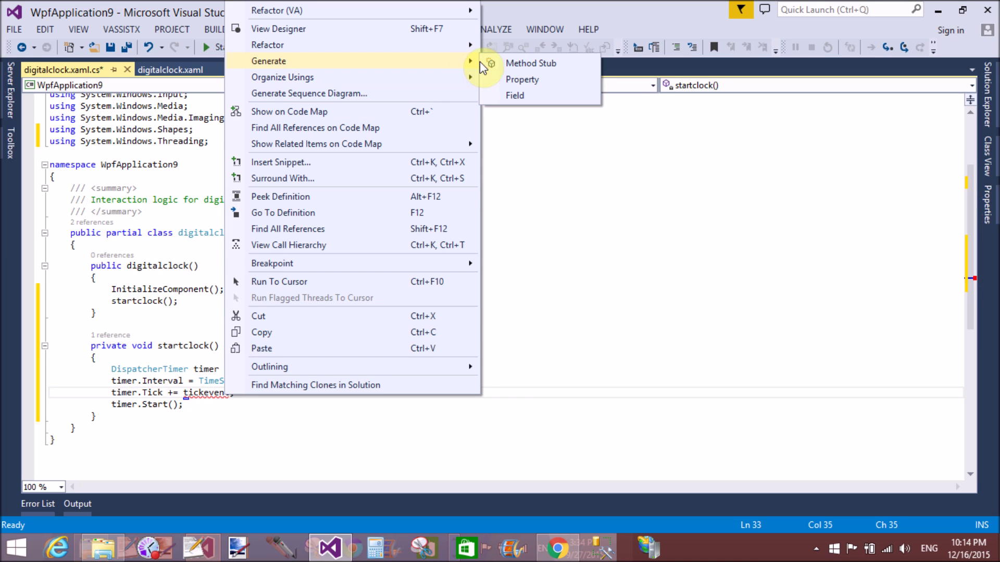
# - Generate the tickevent(object sender, EventArgs e) handler stub below startclock
pyautogui.click(531, 63)
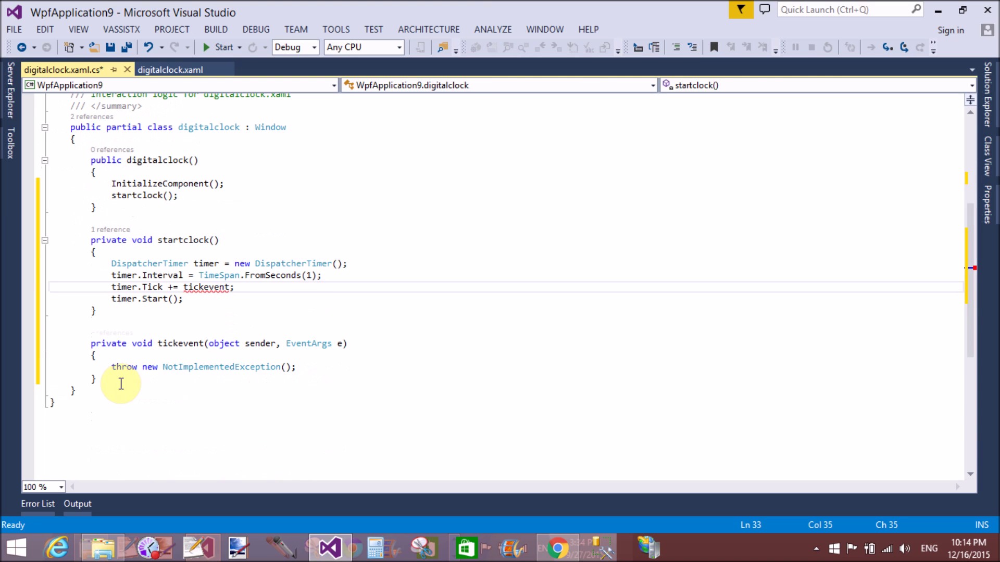
pyautogui.click(111, 367)
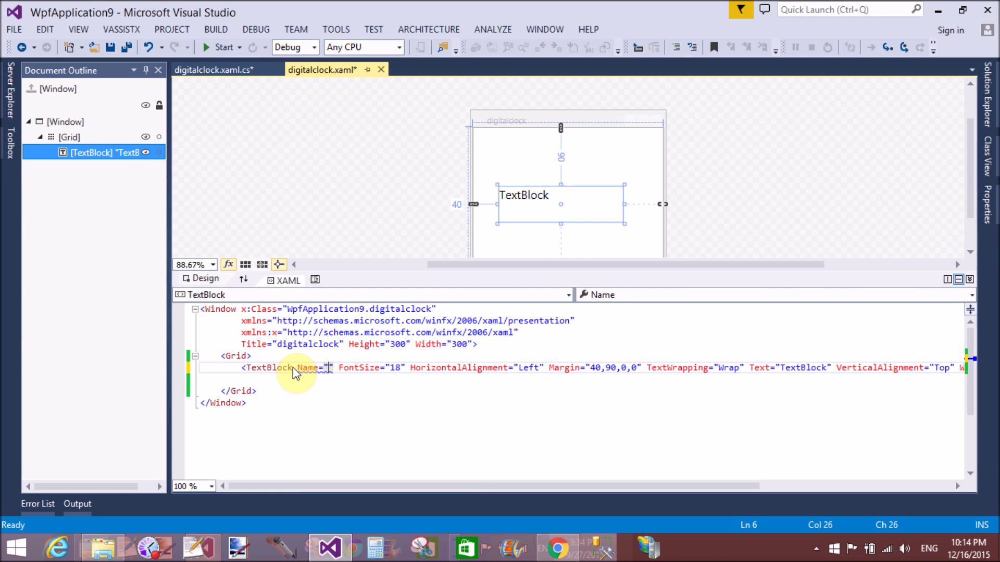
# - Give the TextBlock in digitalclock.xaml the Name datelbl
pyautogui.write('da')
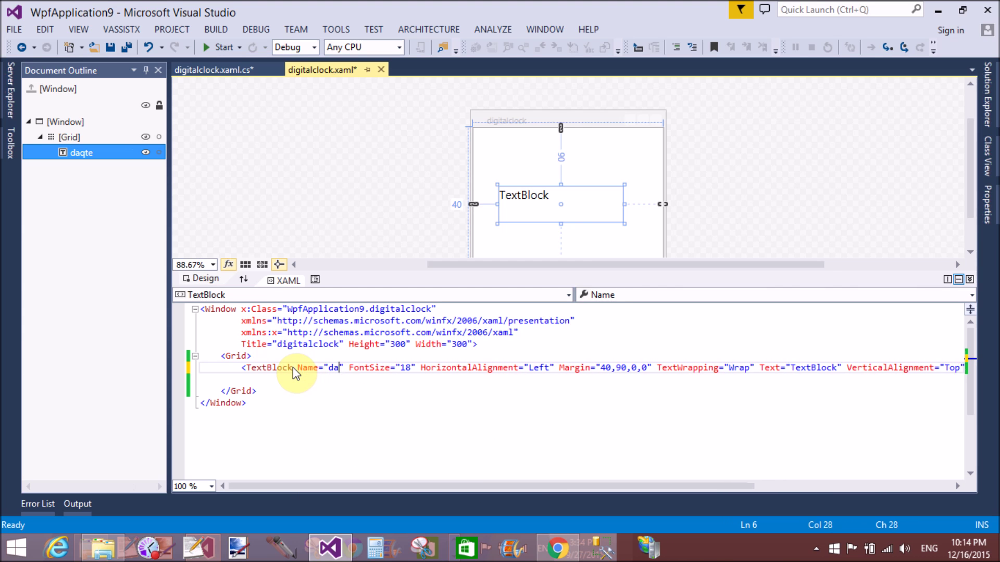
pyautogui.write('tel')
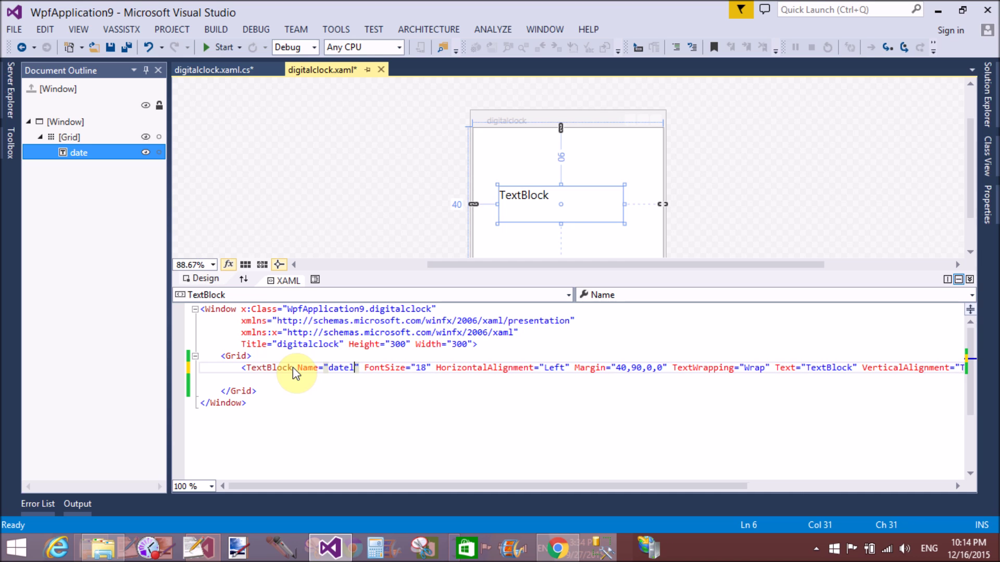
pyautogui.write('bl')
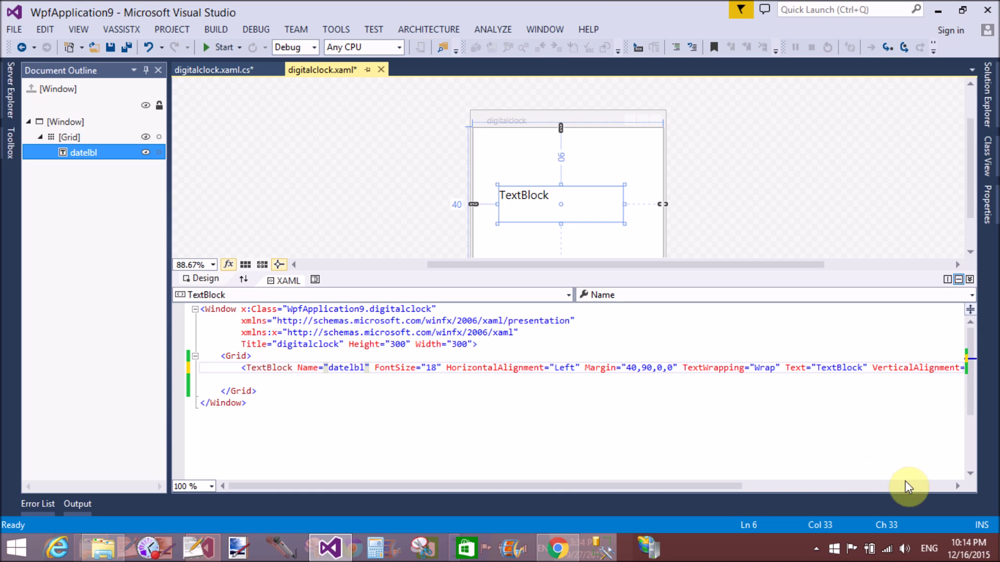
pyautogui.moveTo(891, 427)
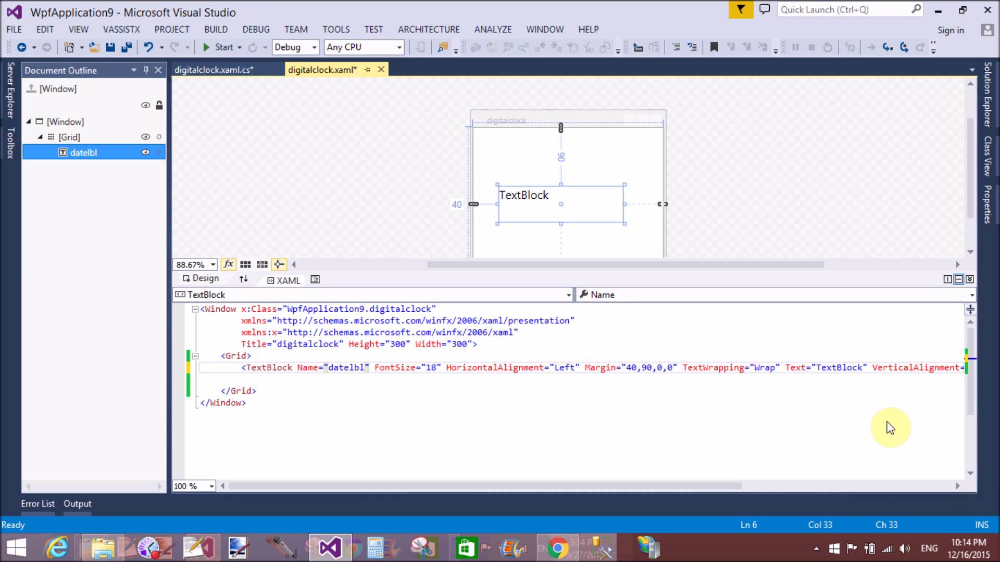
pyautogui.click(845, 367)
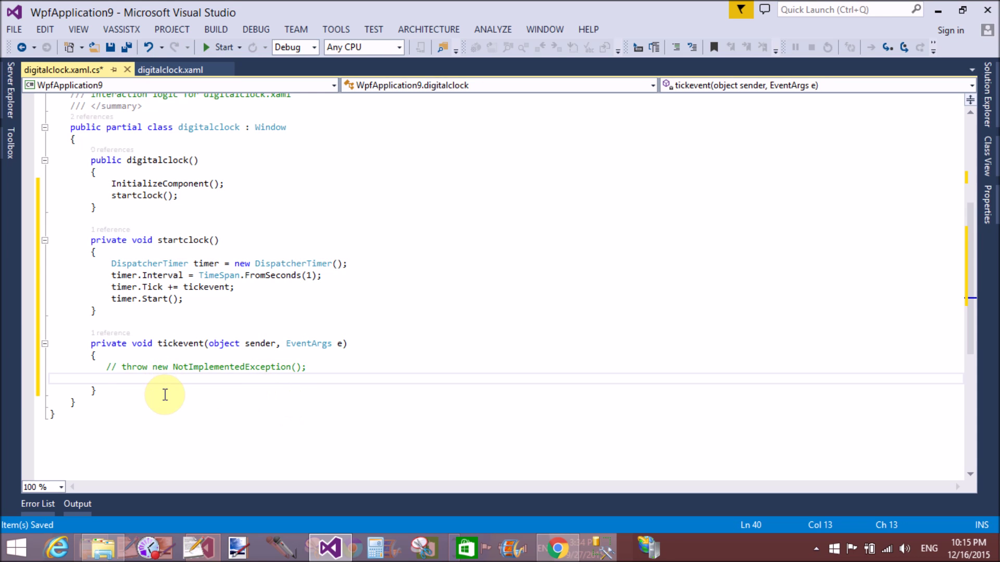
# - Set datelbl.Text = DateTime.Now.ToString() in tickevent and return to the XAML design
pyautogui.write('datelbl.')
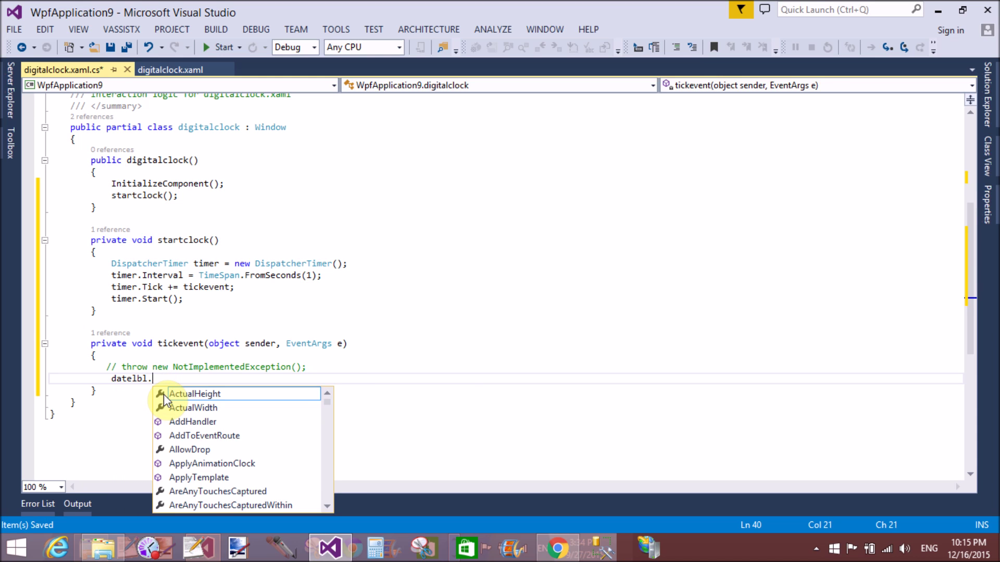
pyautogui.write('Text = D')
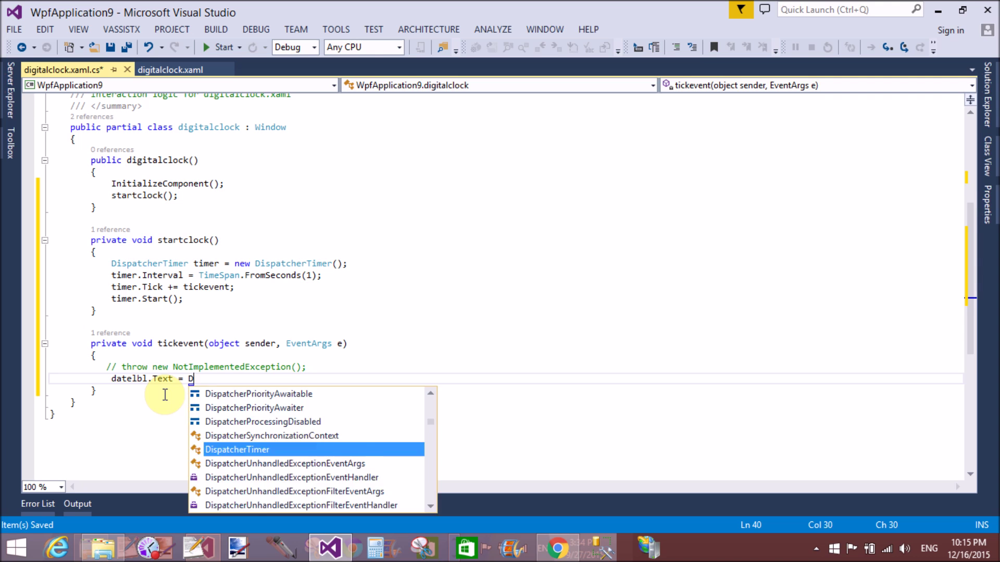
pyautogui.write('ateTime')
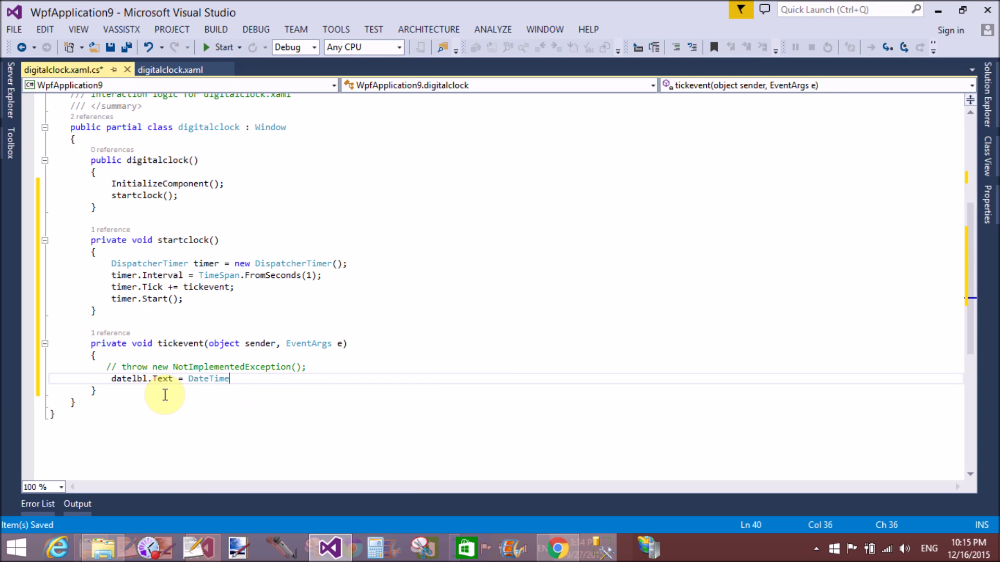
pyautogui.write('.Now')
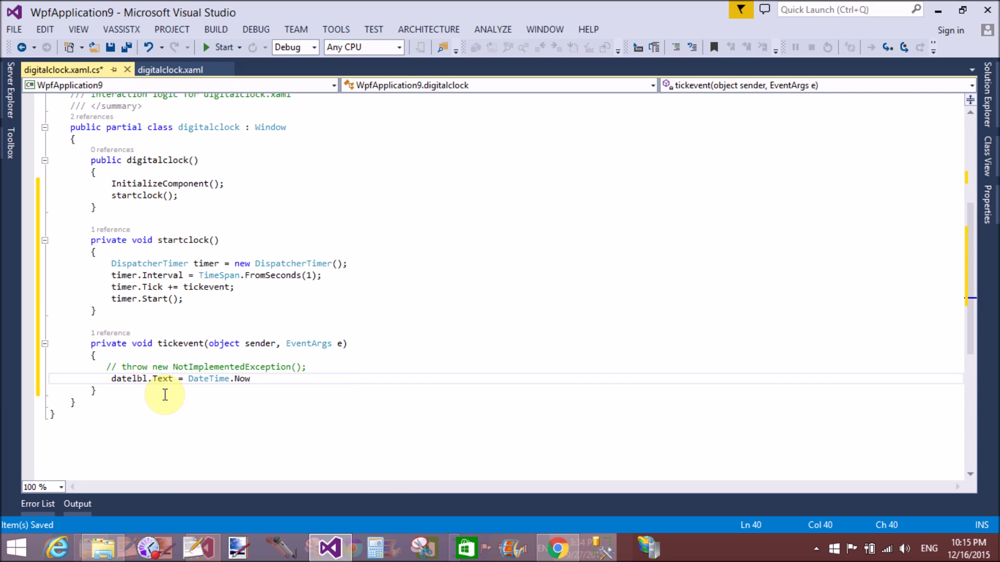
pyautogui.write('.tos')
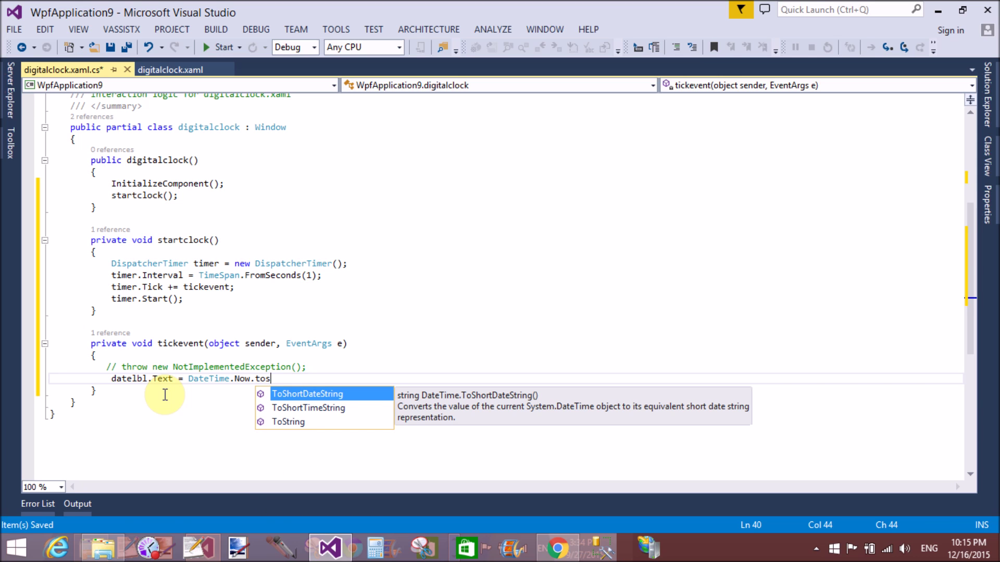
pyautogui.moveTo(166, 399)
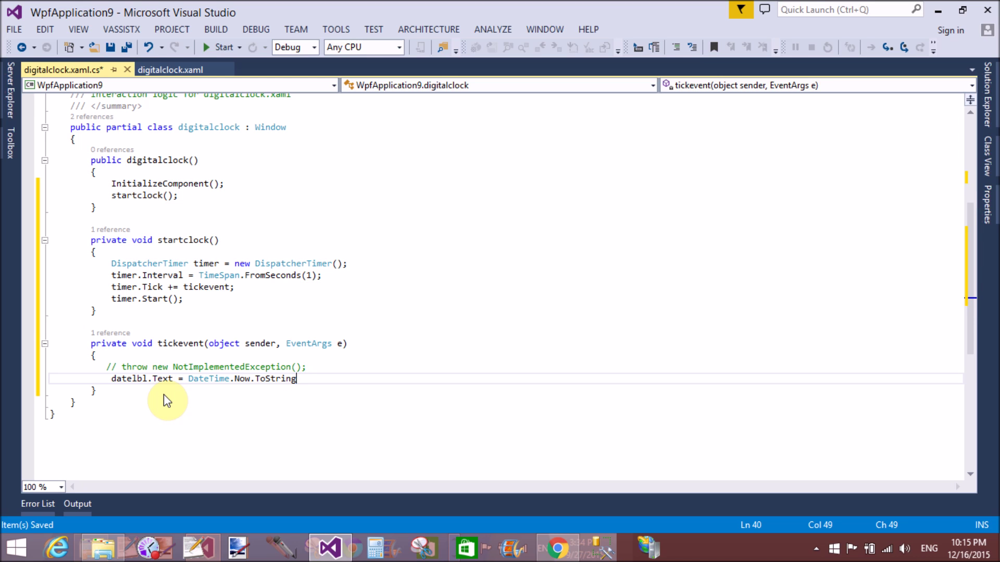
pyautogui.write('();')
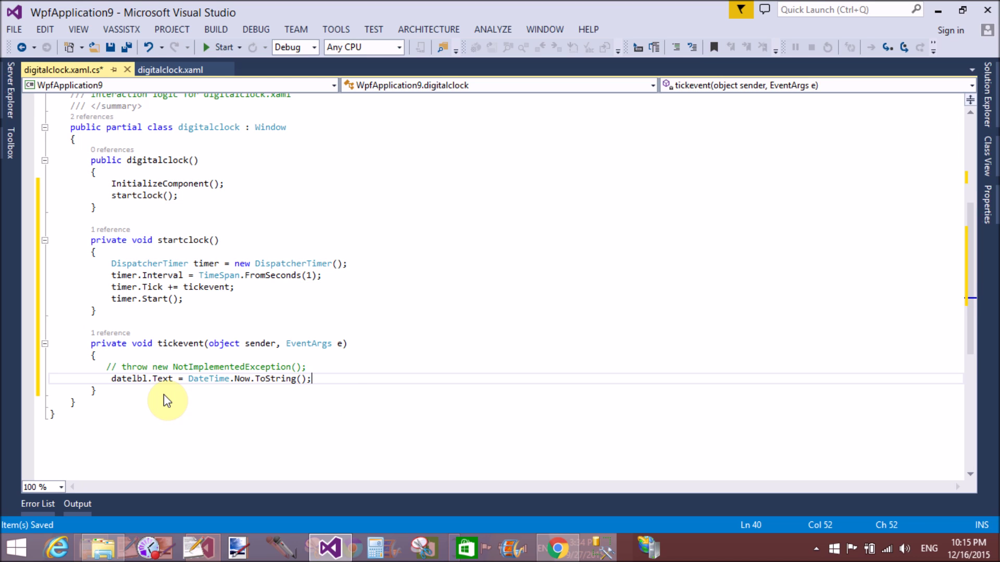
pyautogui.moveTo(110, 170)
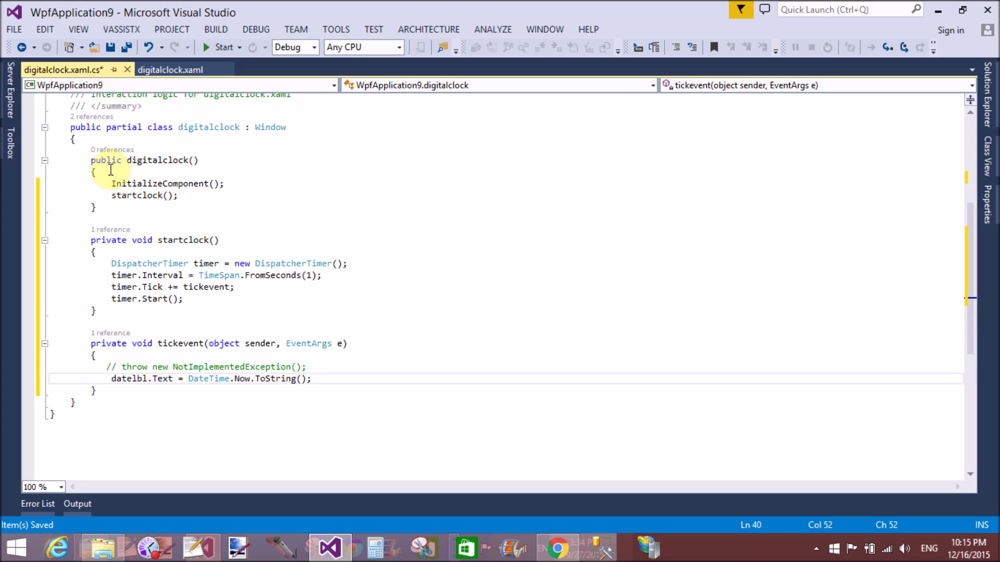
pyautogui.click(111, 47)
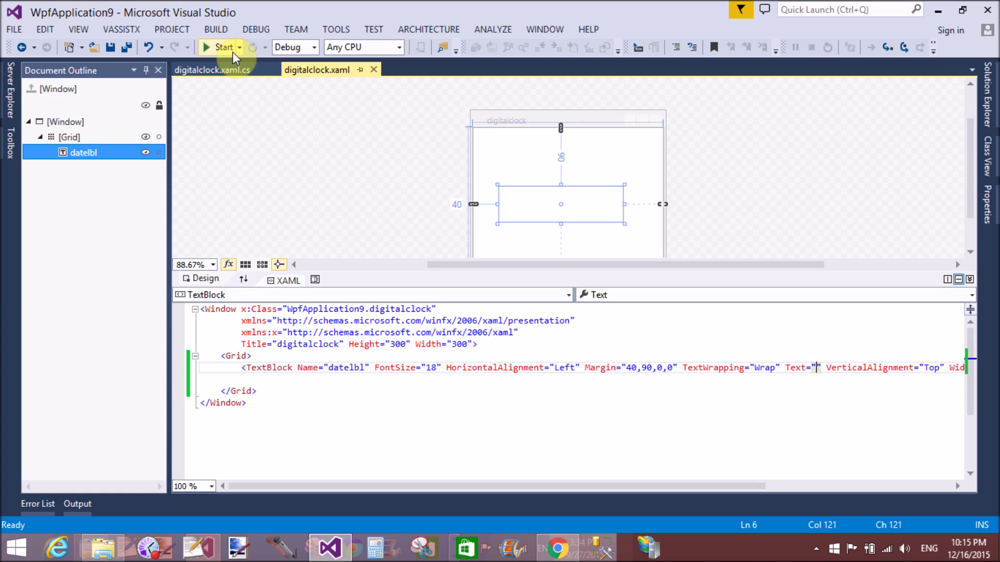
# - Build and run WpfApplication9 under the debugger via Start
pyautogui.click(223, 47)
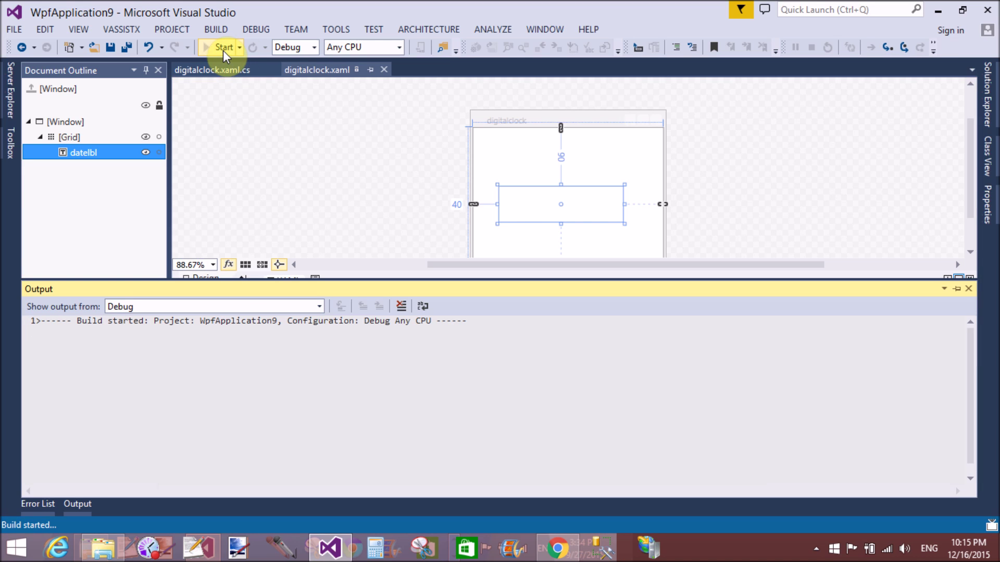
pyautogui.click(223, 47)
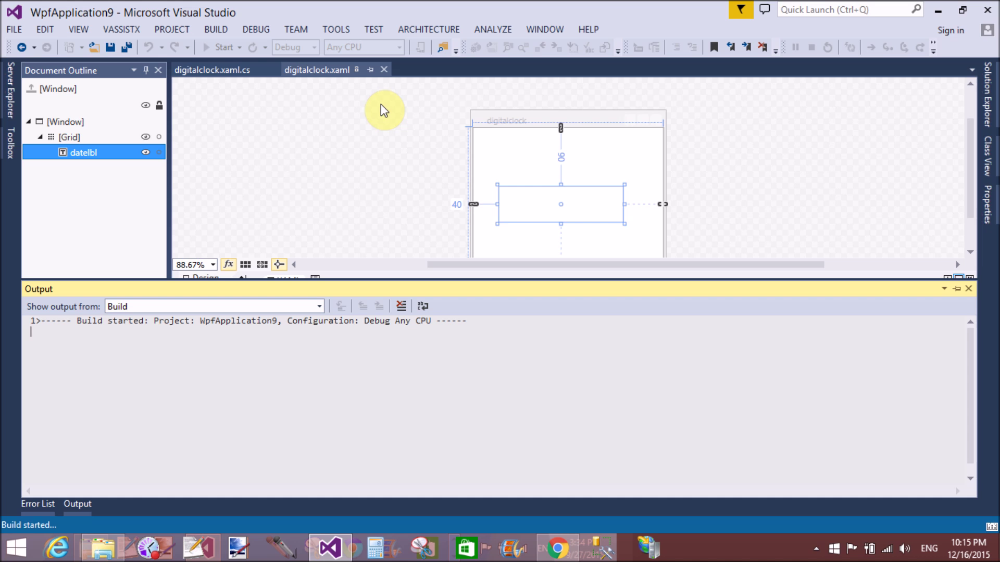
pyautogui.click(223, 47)
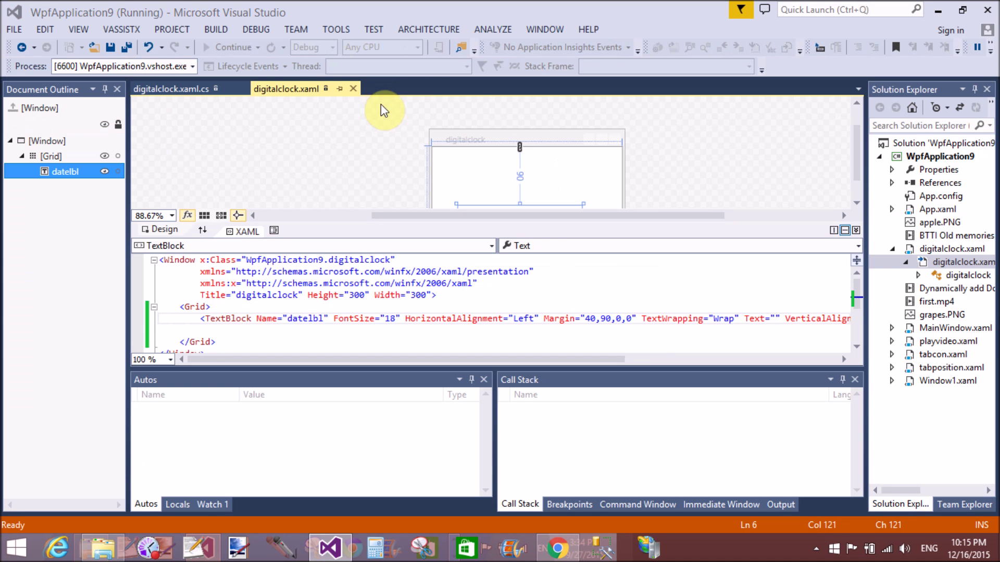
pyautogui.moveTo(419, 79)
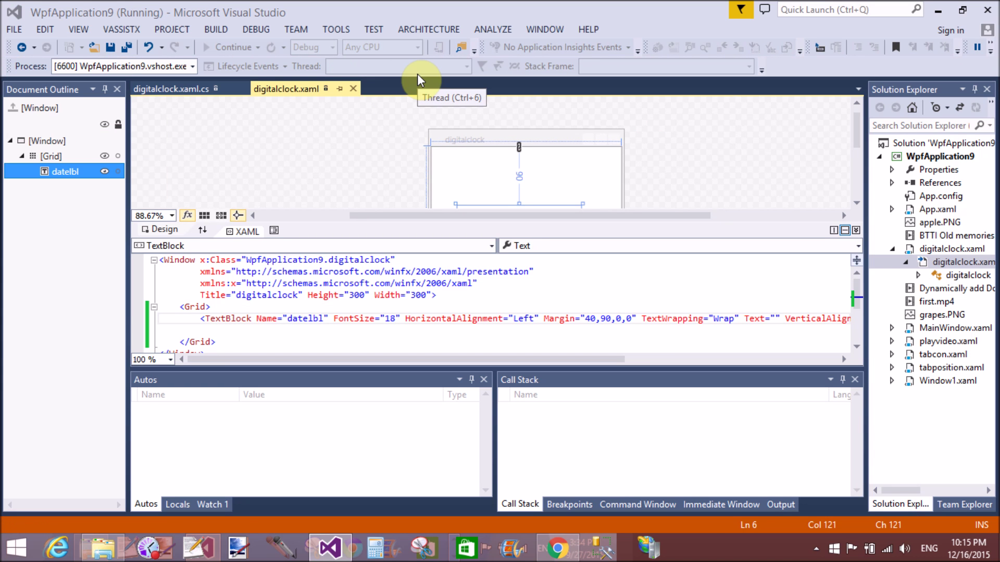
pyautogui.moveTo(366, 188)
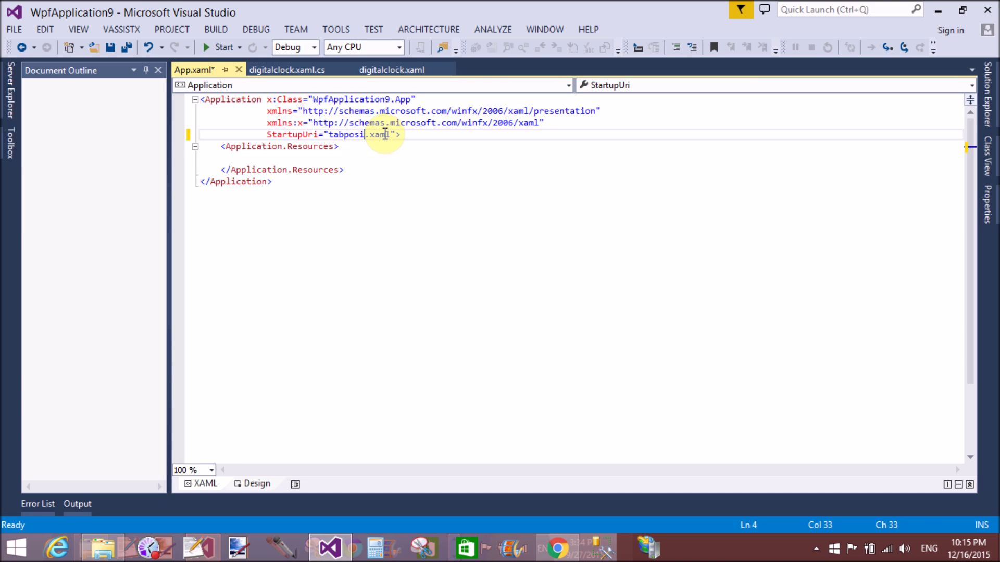
# - Change App.xaml's StartupUri to digitalclock.xaml and save all
pyautogui.press('backspace')
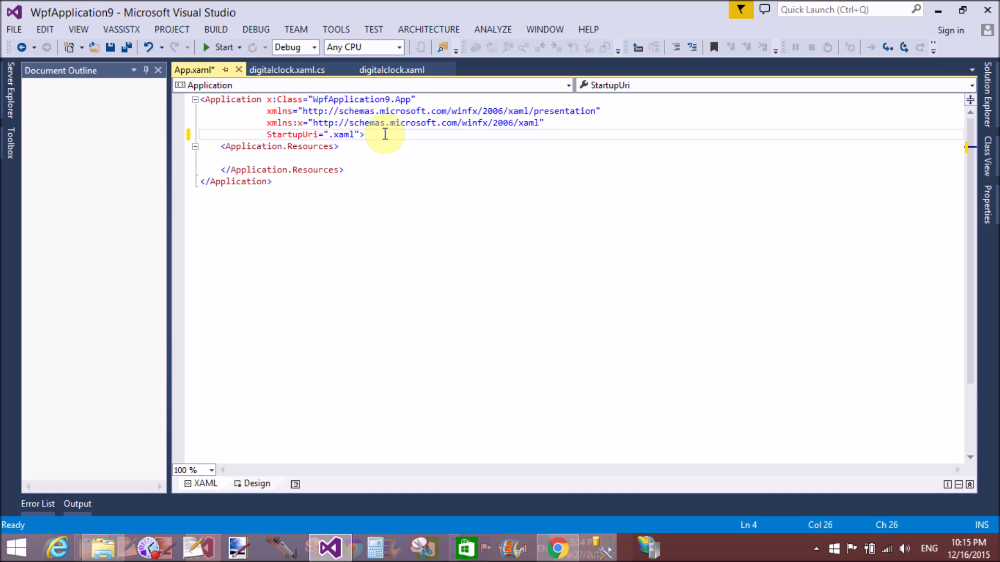
pyautogui.write('digitalclock')
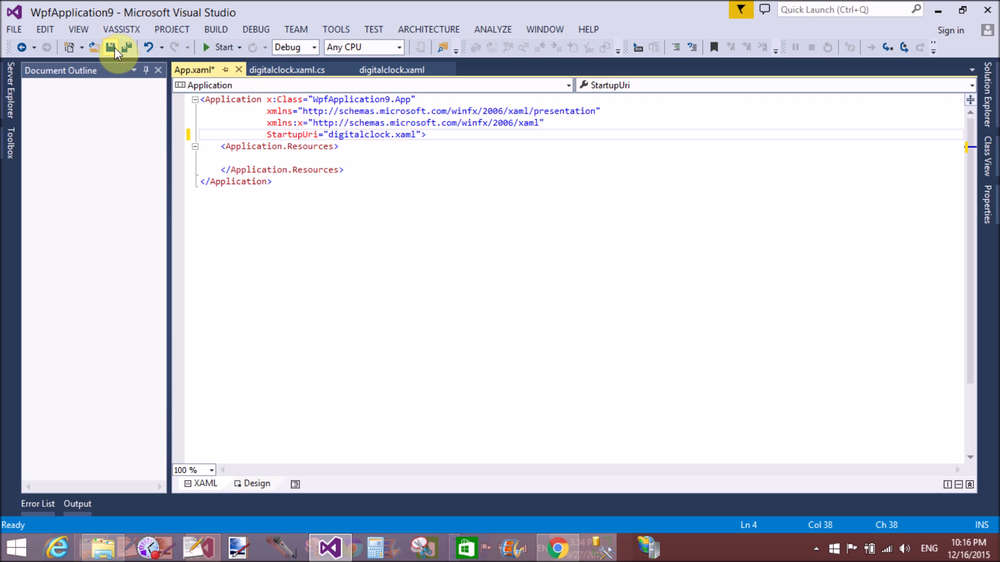
pyautogui.click(111, 47)
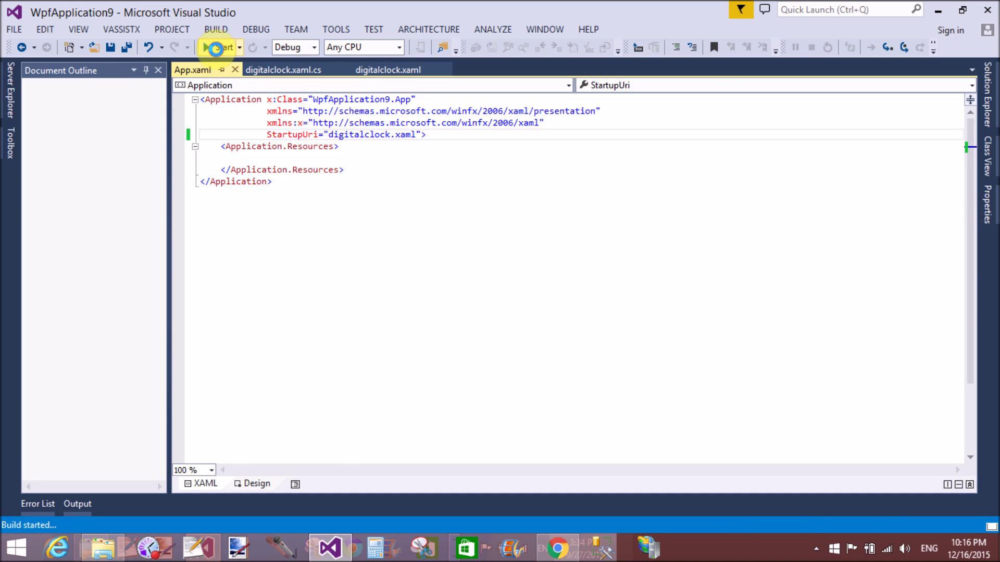
# - Run the digitalclock window, watch the date and time tick, then close it
pyautogui.click(223, 47)
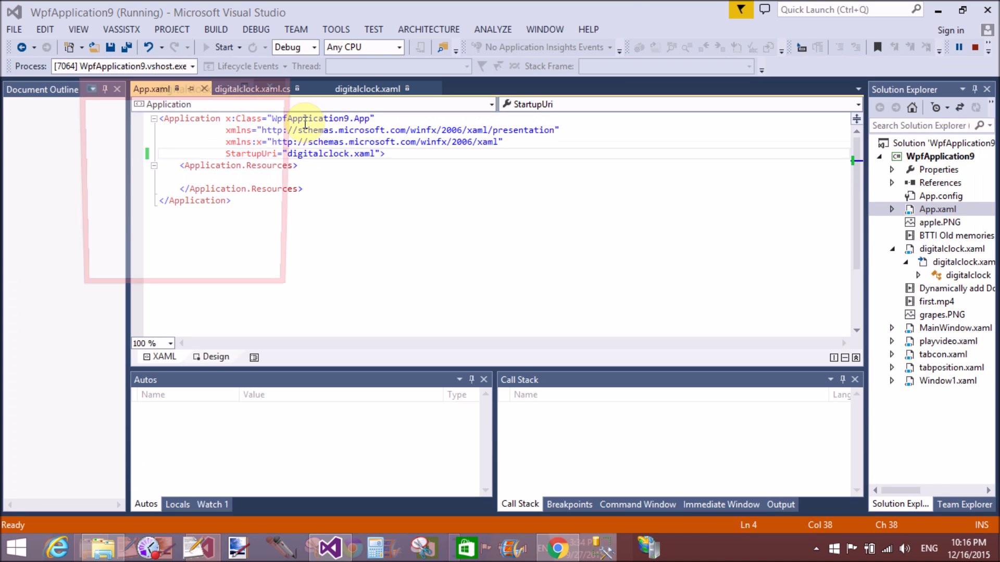
pyautogui.click(223, 47)
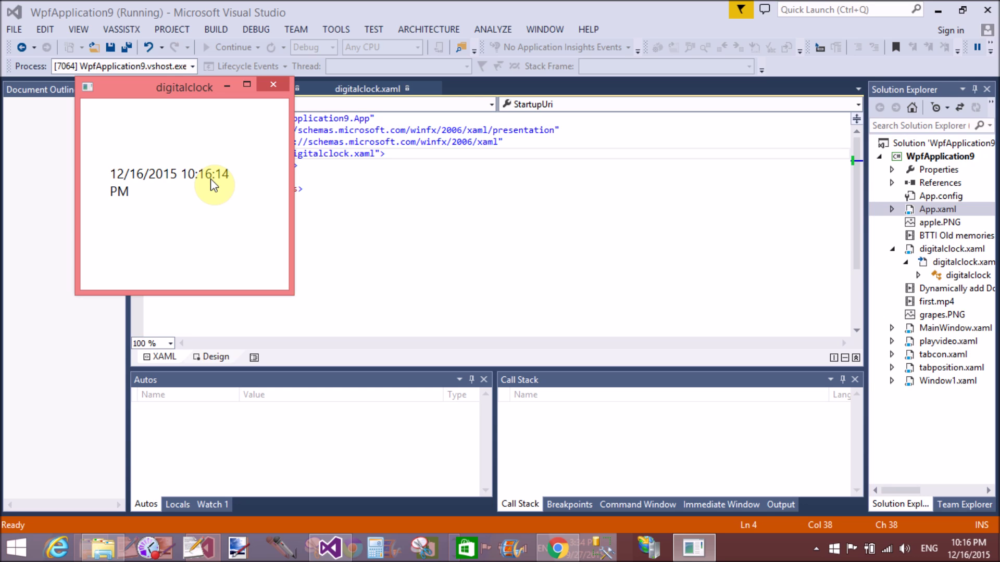
pyautogui.moveTo(229, 161)
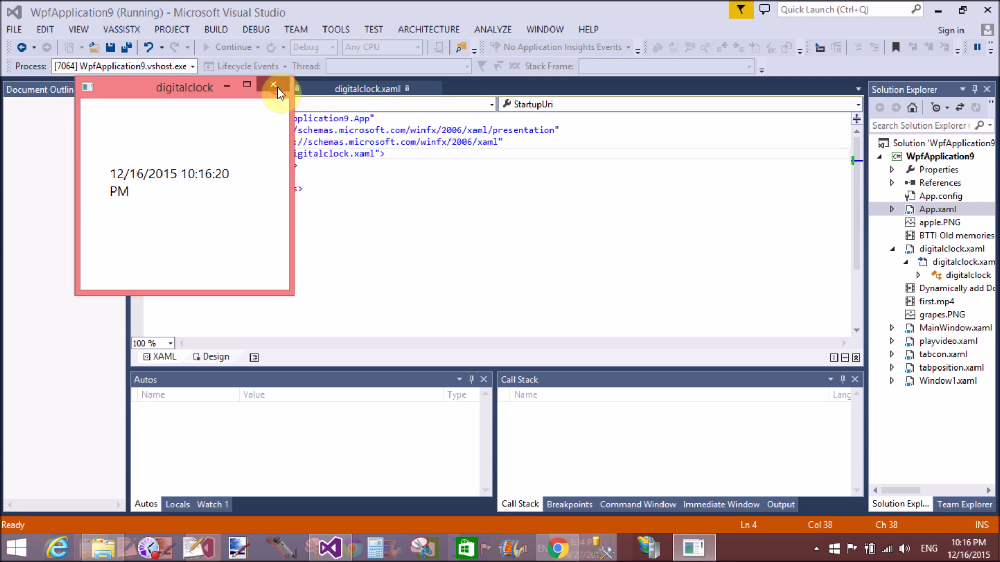
pyautogui.click(273, 84)
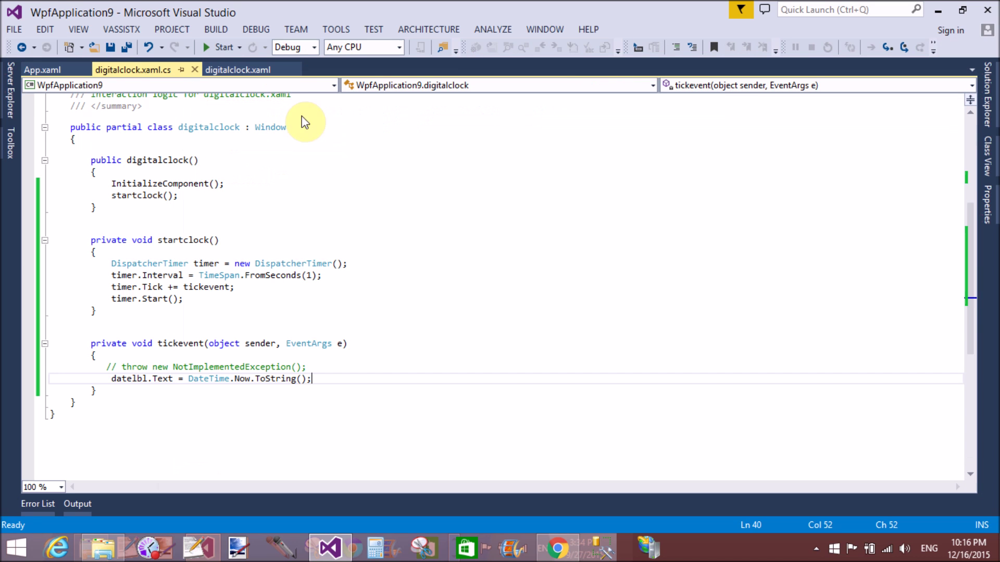
# - Format the tick handler's time as ToString(@"mm\:ss") and save
pyautogui.click(302, 379)
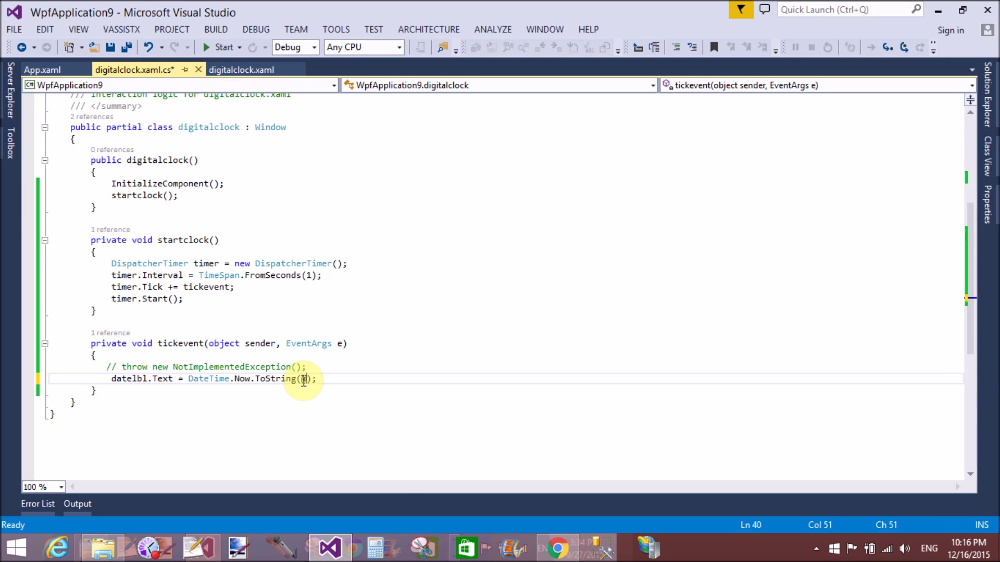
pyautogui.write('"mm')
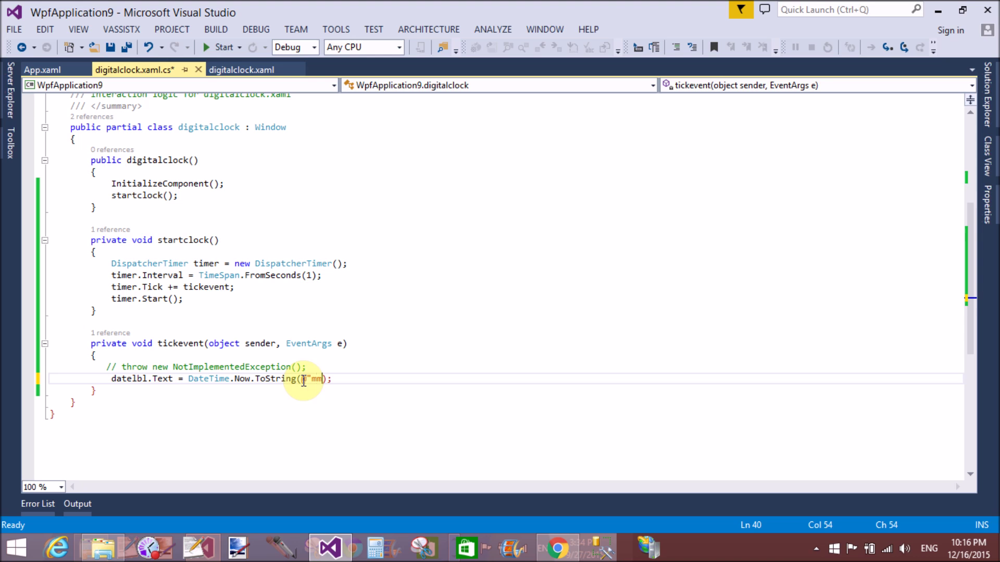
pyautogui.write('\\')
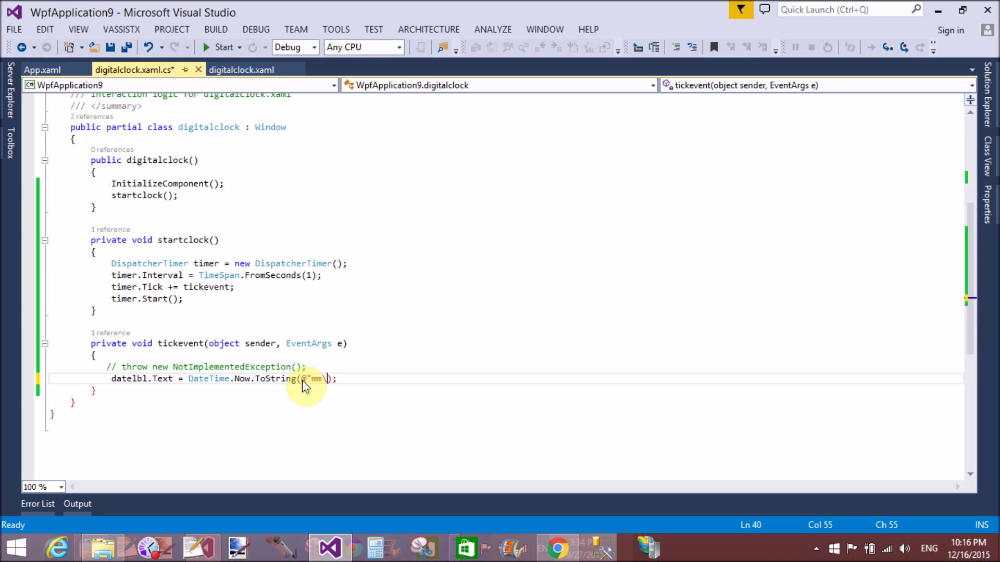
pyautogui.write('\\:ss')
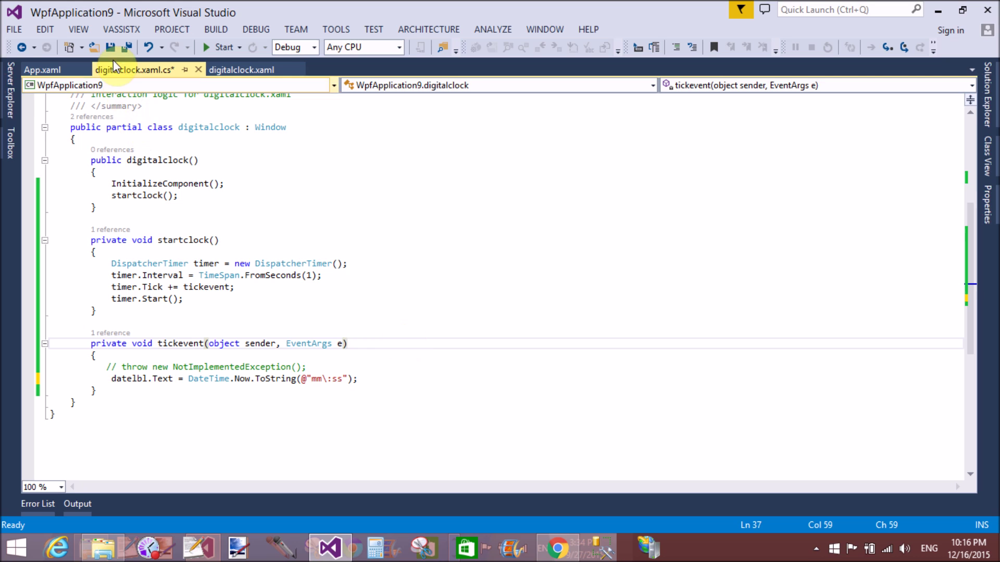
pyautogui.click(224, 47)
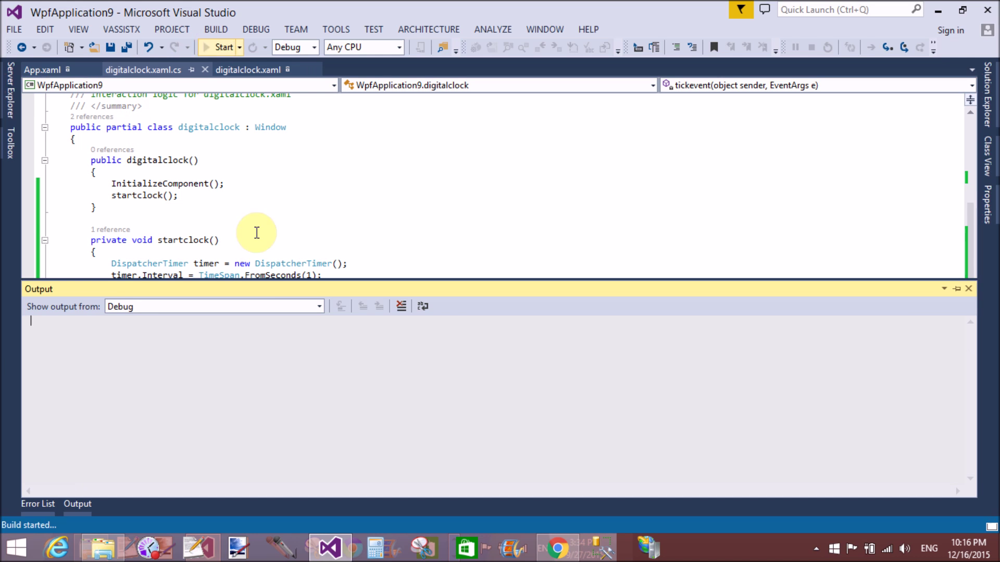
# - Run the rebuilt app so the clock shows only minutes and seconds
pyautogui.click(219, 47)
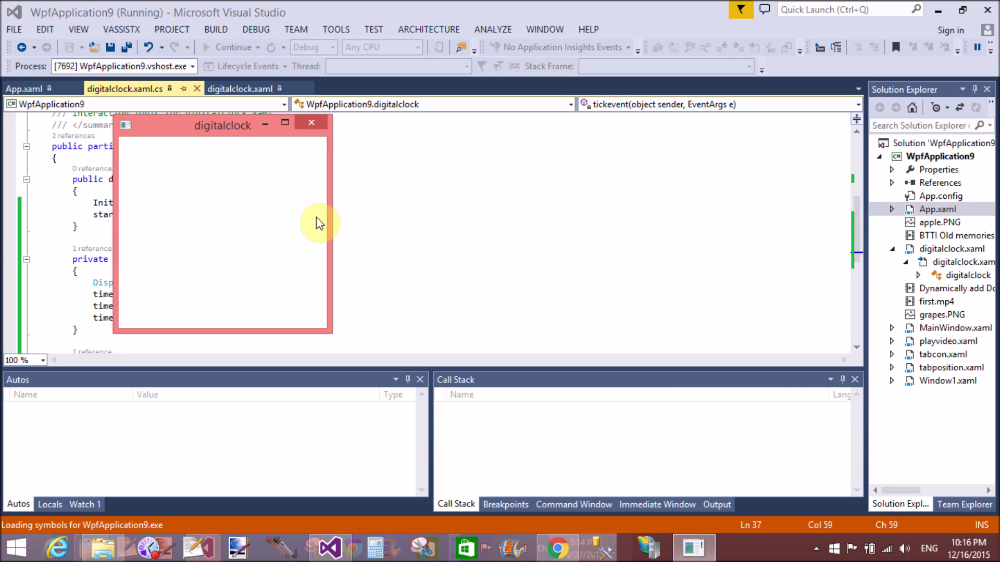
pyautogui.moveTo(180, 228)
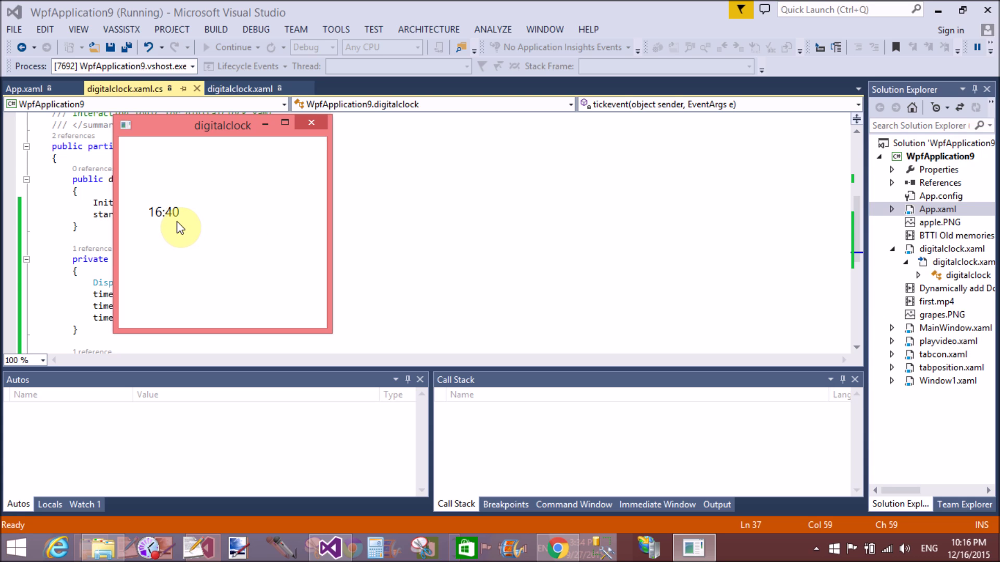